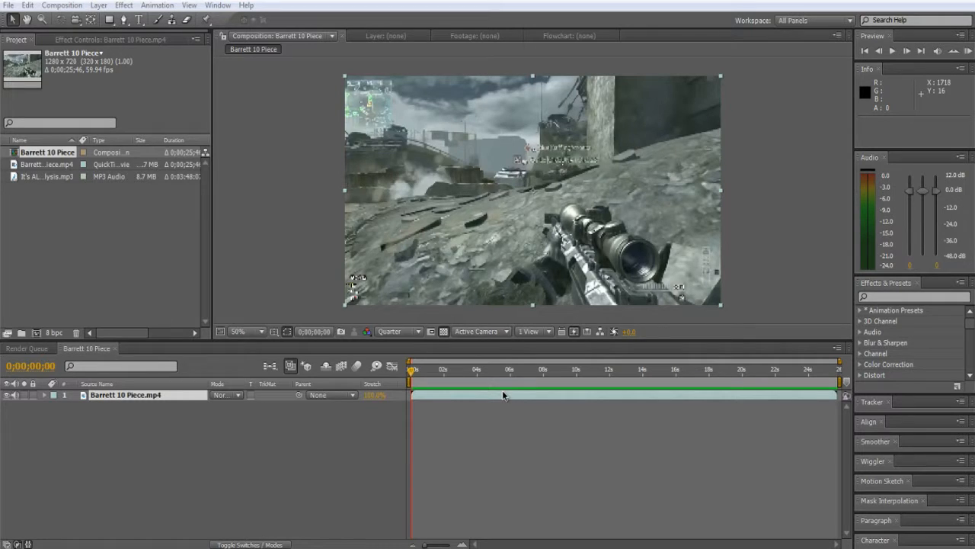
pyautogui.moveTo(488, 399)
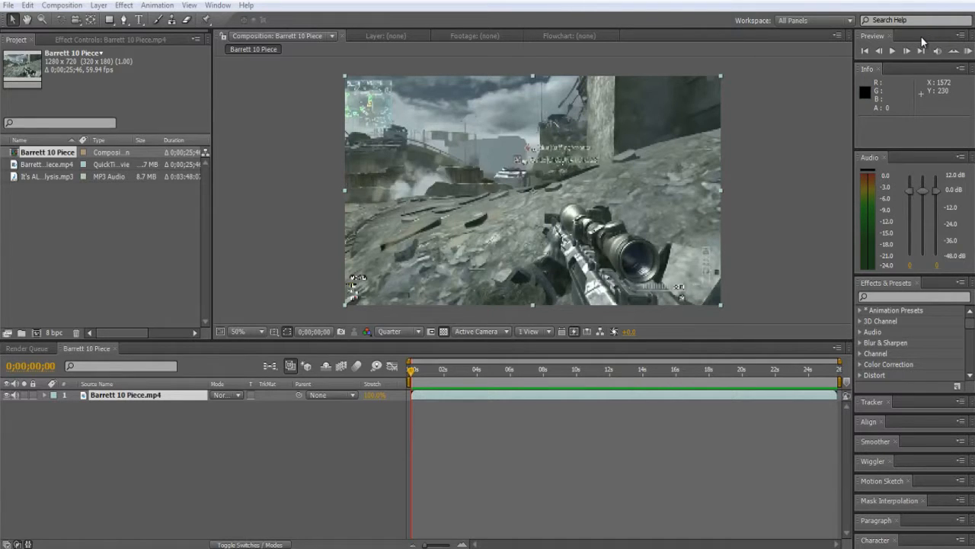
# Place the It's ALive mp3 music track in the composition beneath the gameplay clip.
pyautogui.click(893, 51)
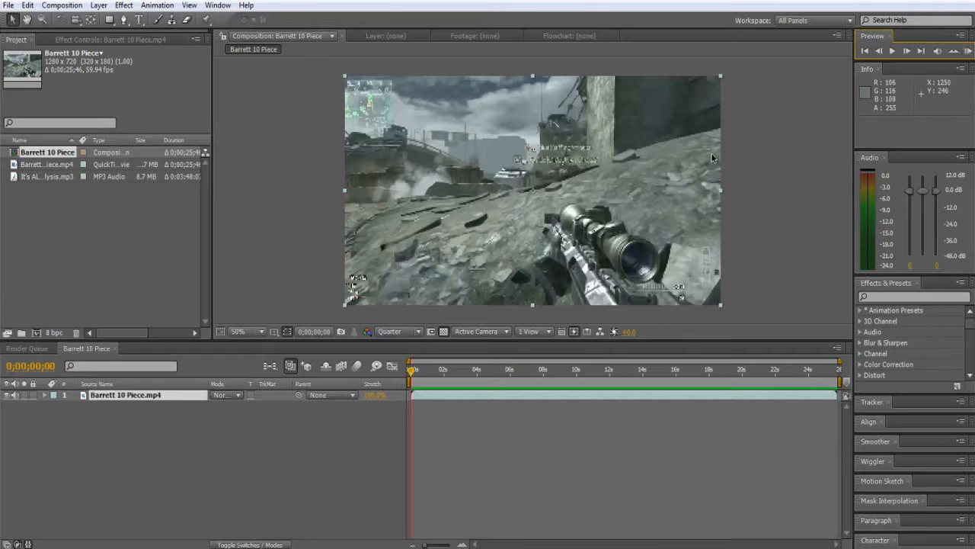
pyautogui.click(42, 178)
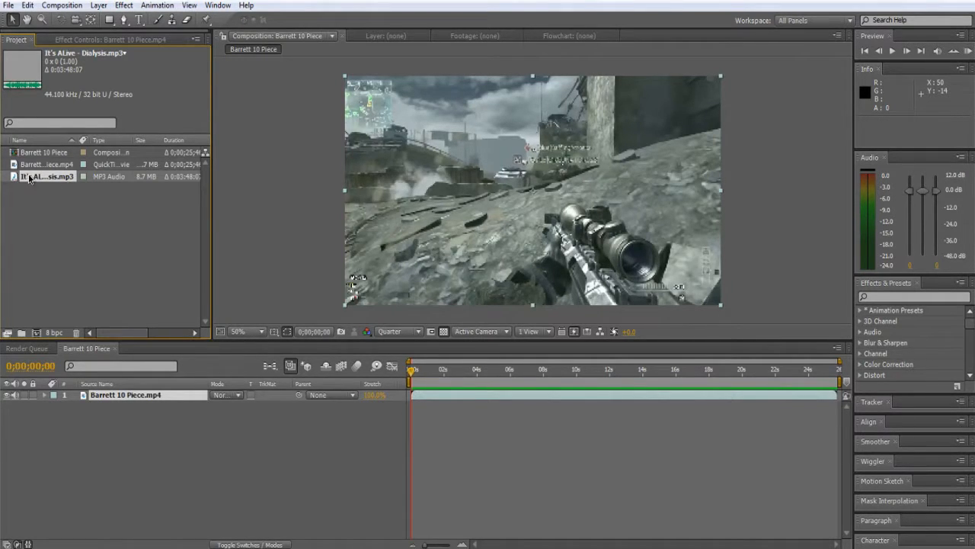
pyautogui.moveTo(47, 177); pyautogui.dragTo(153, 406)
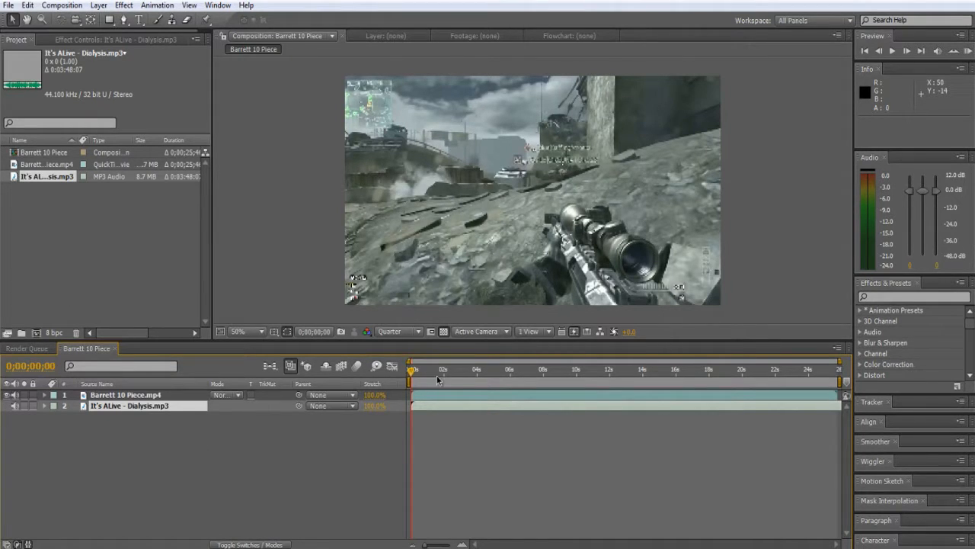
pyautogui.moveTo(378, 366)
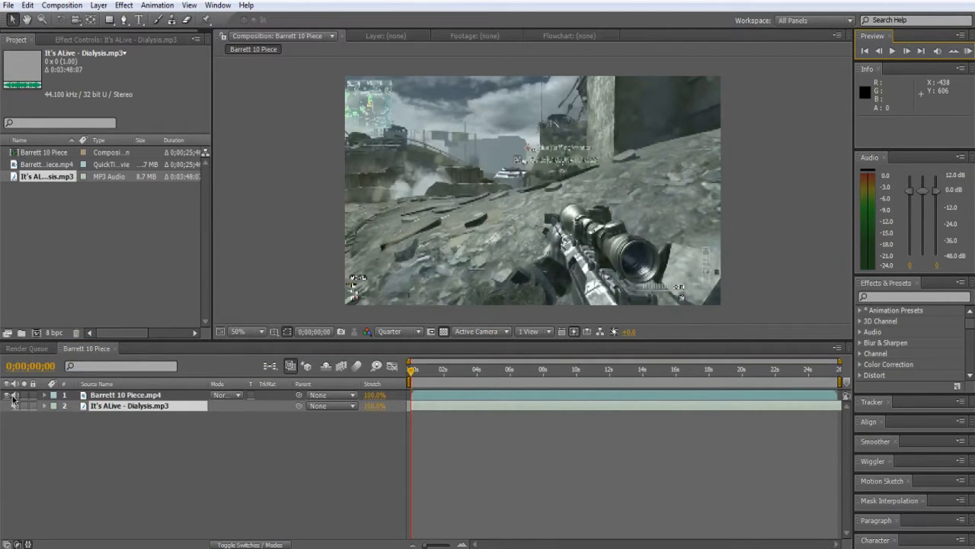
# Switch off the video layer's visibility so the viewer shows no picture.
pyautogui.click(8, 396)
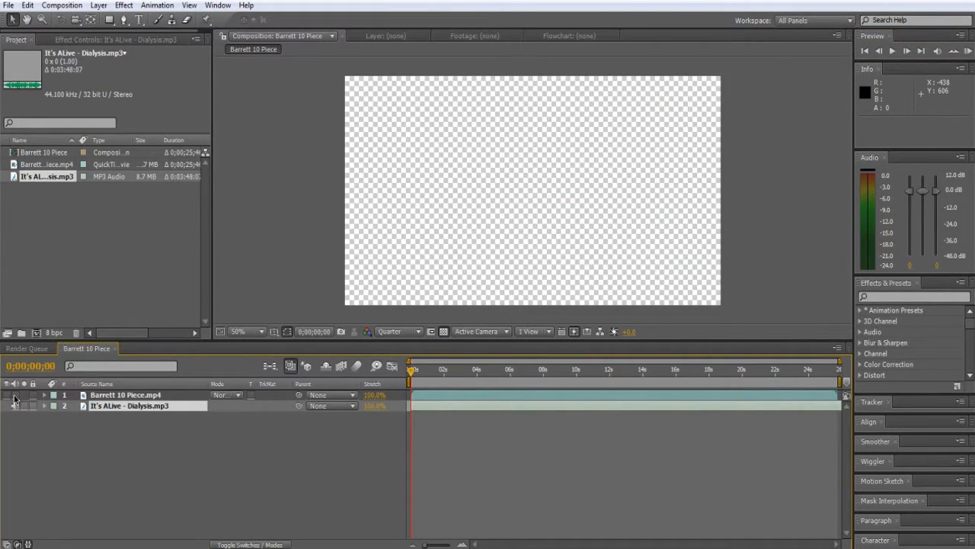
pyautogui.click(898, 49)
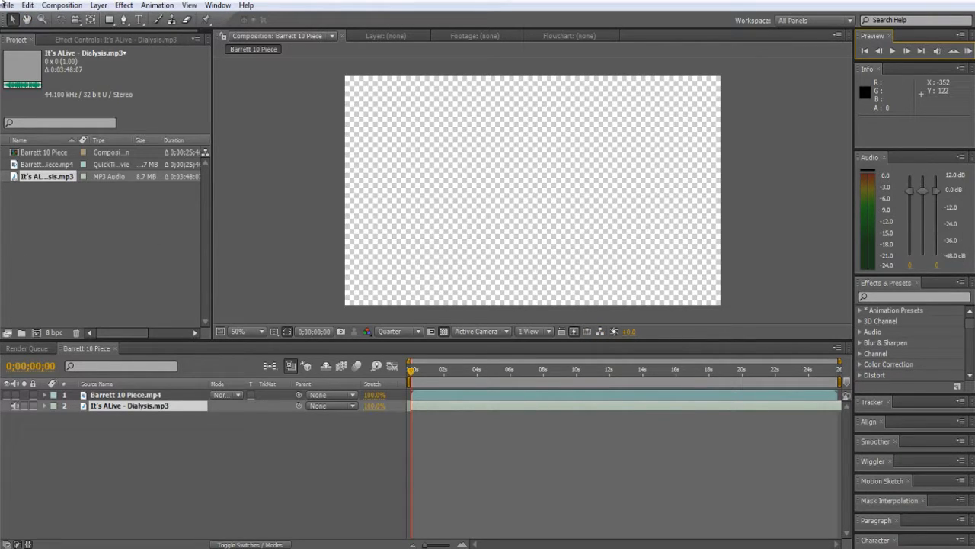
# Import Barrett .50cal.mp3 via File > Import > File and select it in the Project panel.
pyautogui.click(6, 7)
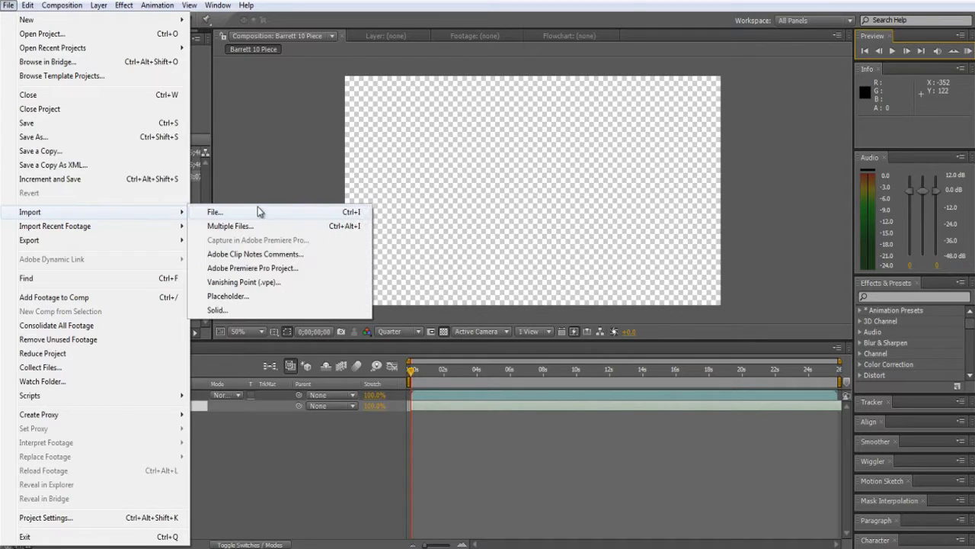
pyautogui.click(214, 212)
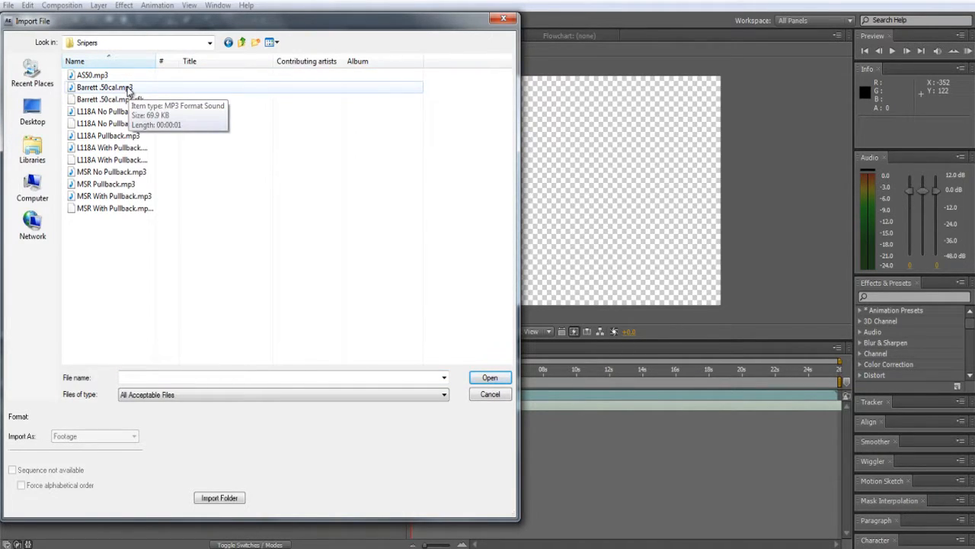
pyautogui.click(490, 378)
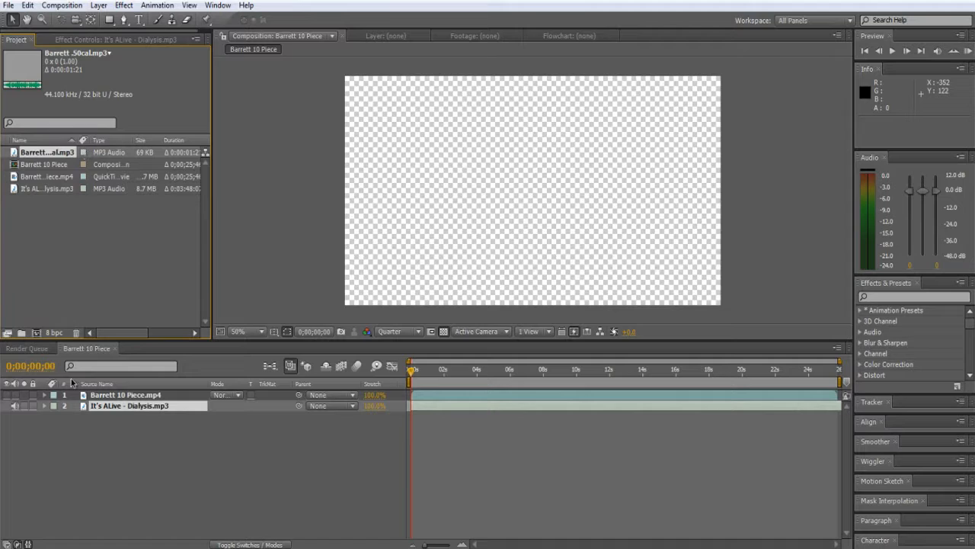
pyautogui.click(43, 153)
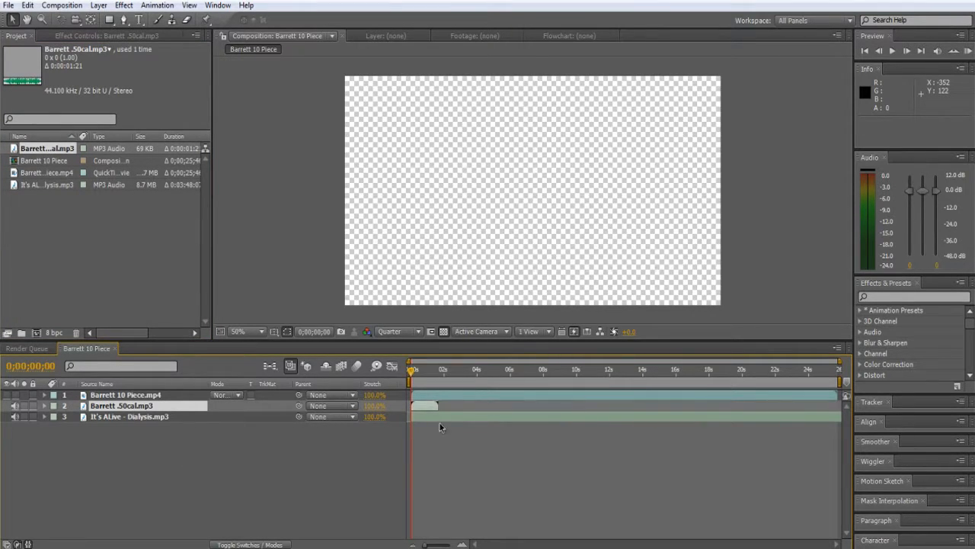
# Slide the Barrett .50cal.mp3 layer to sit at the first shot and zoom the timeline around it.
pyautogui.moveTo(427, 405); pyautogui.dragTo(777, 406)
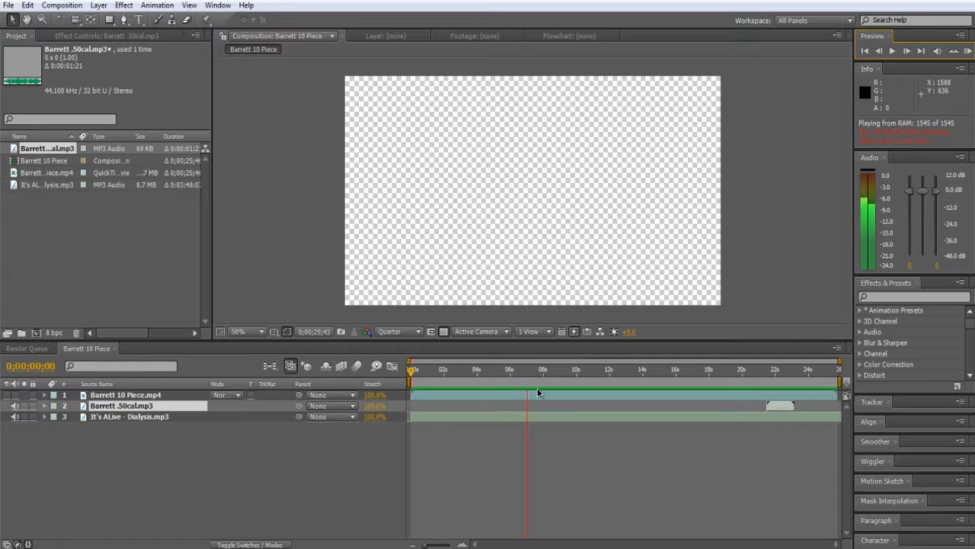
pyautogui.click(522, 370)
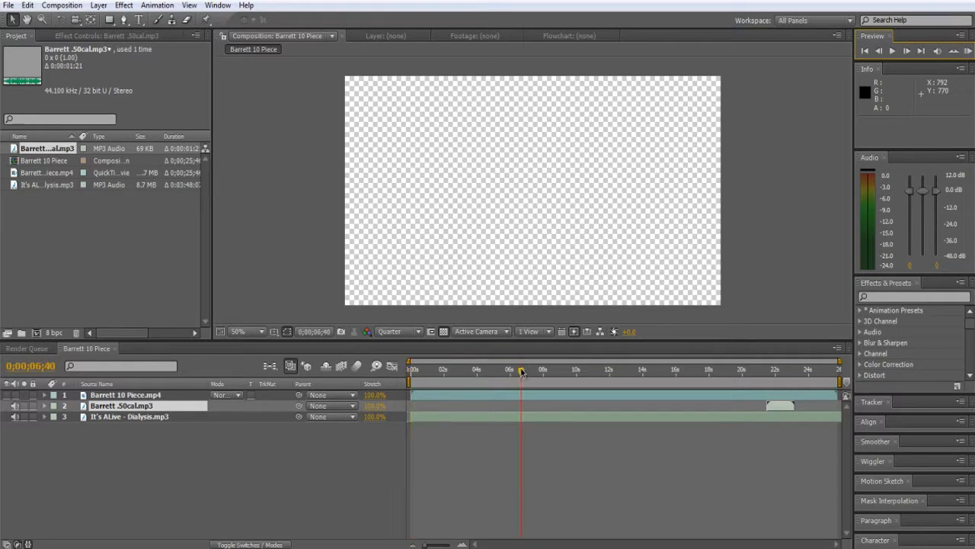
pyautogui.moveTo(780, 405); pyautogui.dragTo(534, 405)
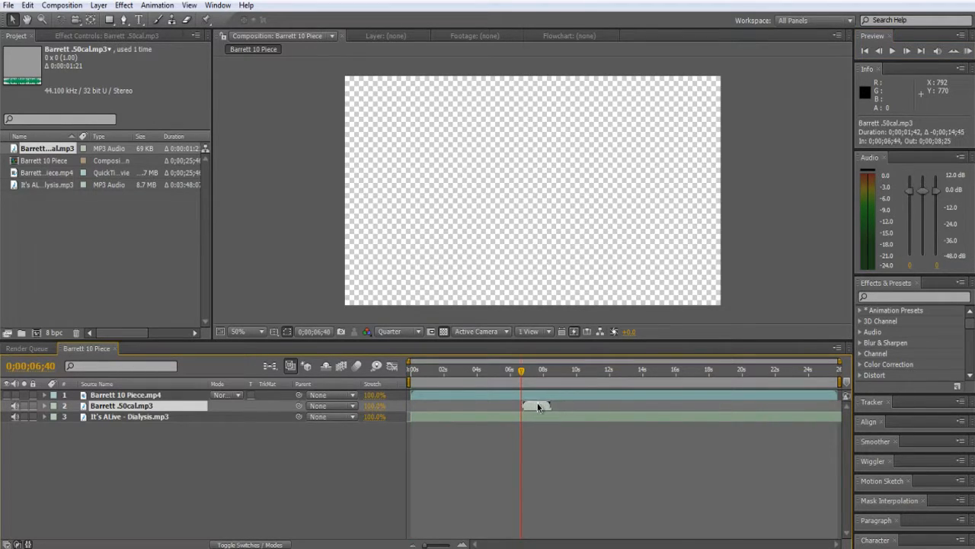
pyautogui.moveTo(522, 371); pyautogui.dragTo(497, 371)
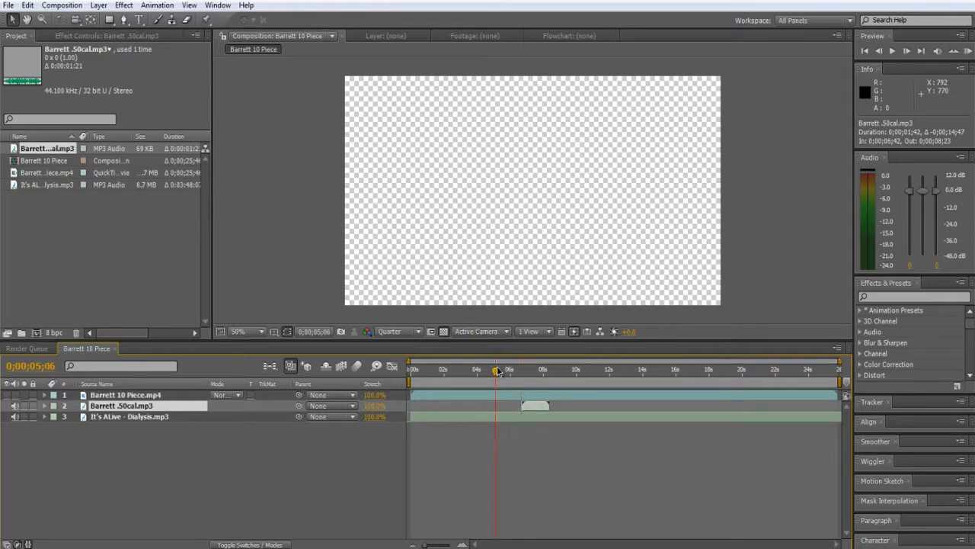
pyautogui.click(901, 50)
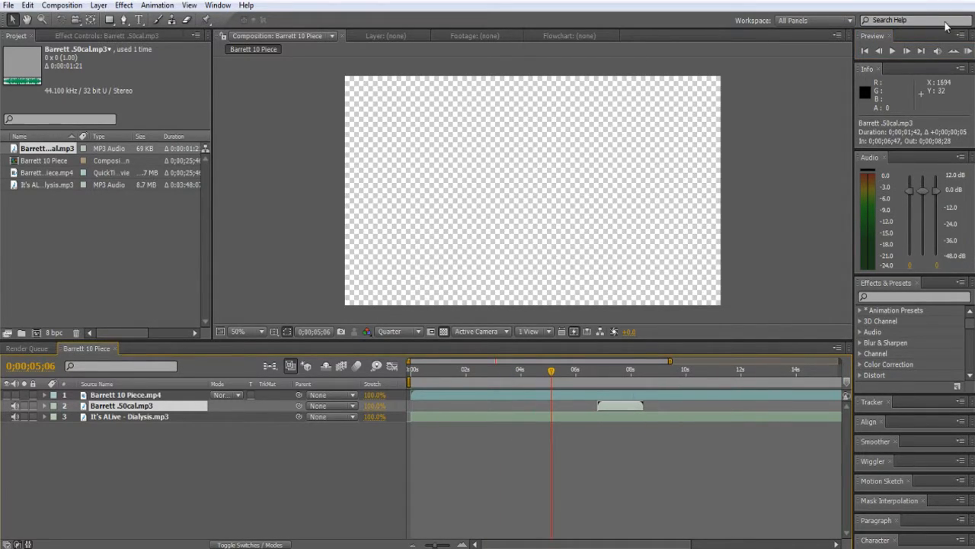
pyautogui.click(896, 50)
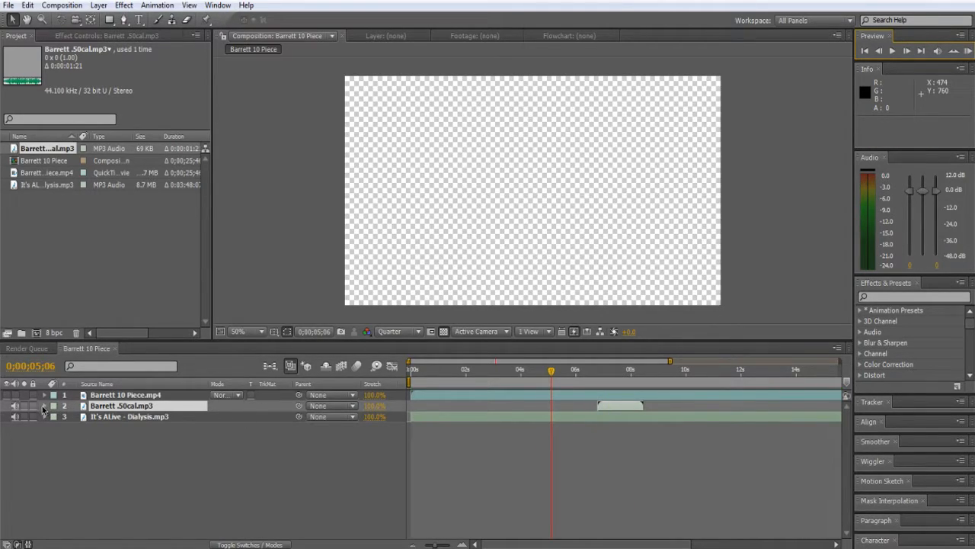
# Restore the video layer's picture and RAM-preview the first gunshot around six seconds.
pyautogui.click(43, 406)
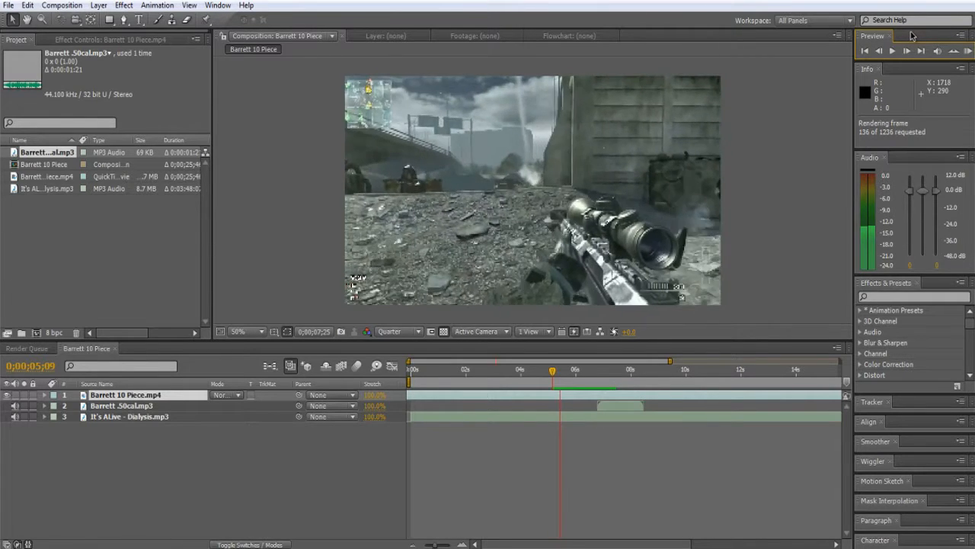
pyautogui.click(893, 51)
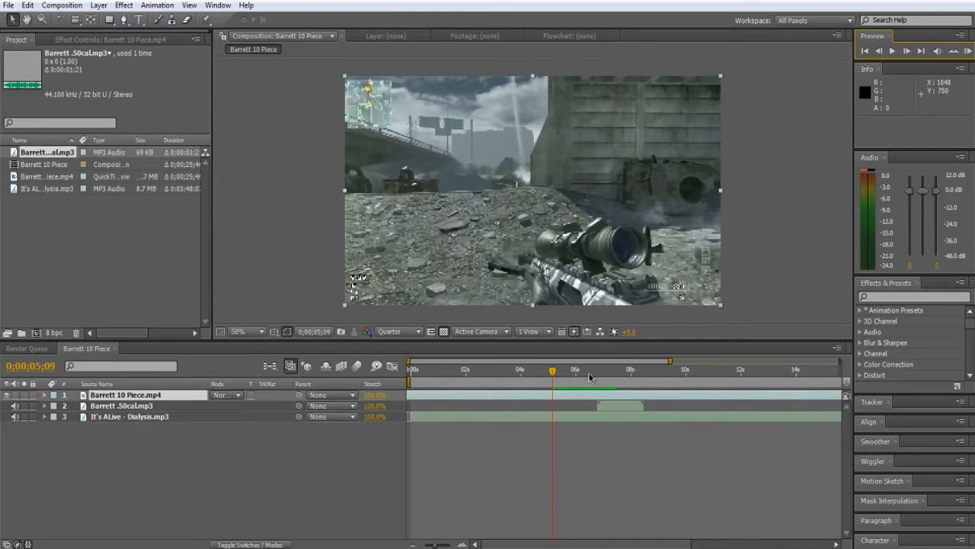
pyautogui.click(592, 375)
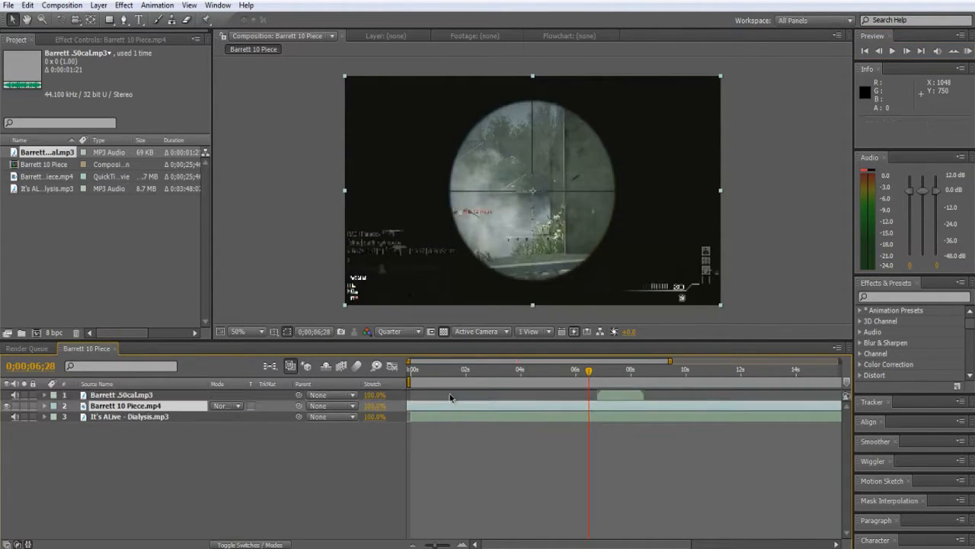
pyautogui.click(903, 50)
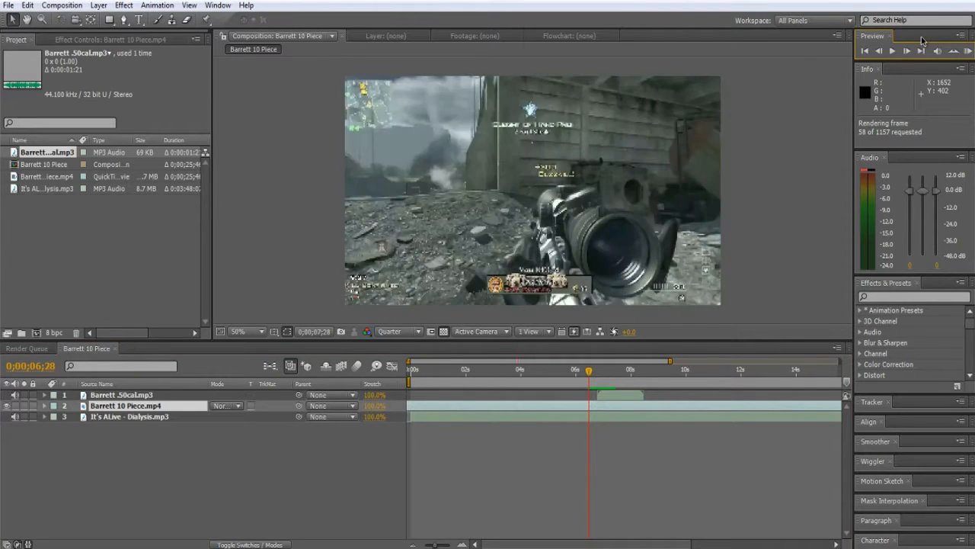
# Duplicate the gunshot layer and set the current time at the second shot near 10 seconds.
pyautogui.click(896, 50)
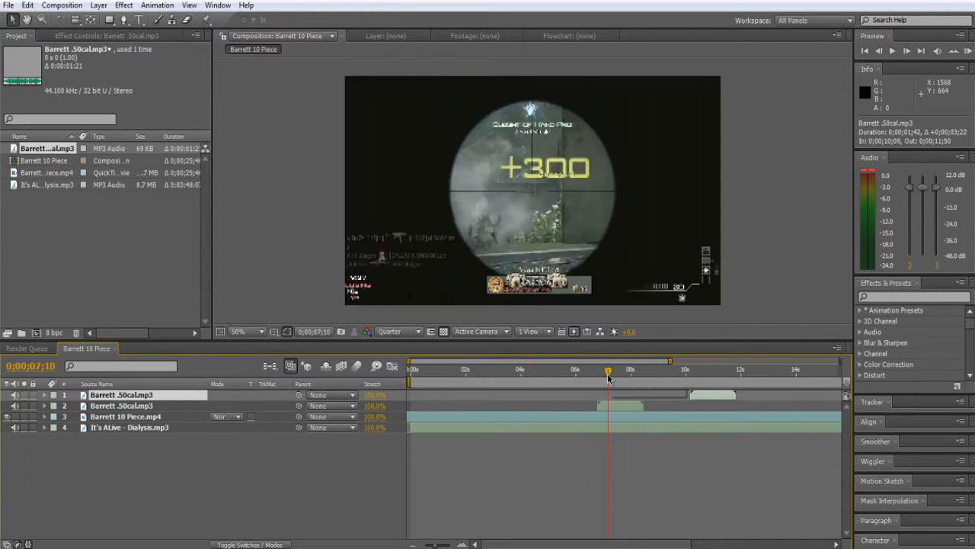
pyautogui.click(632, 371)
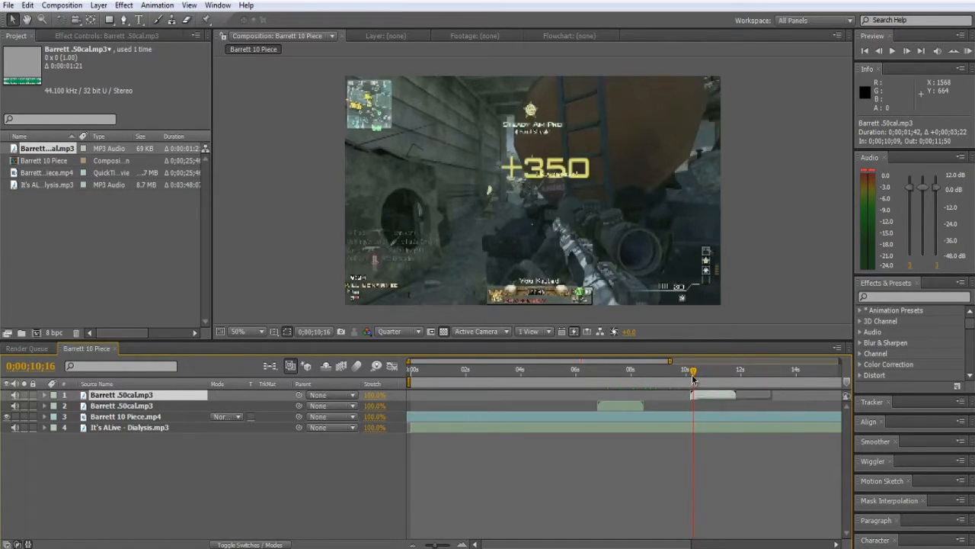
pyautogui.moveTo(692, 372); pyautogui.dragTo(689, 372)
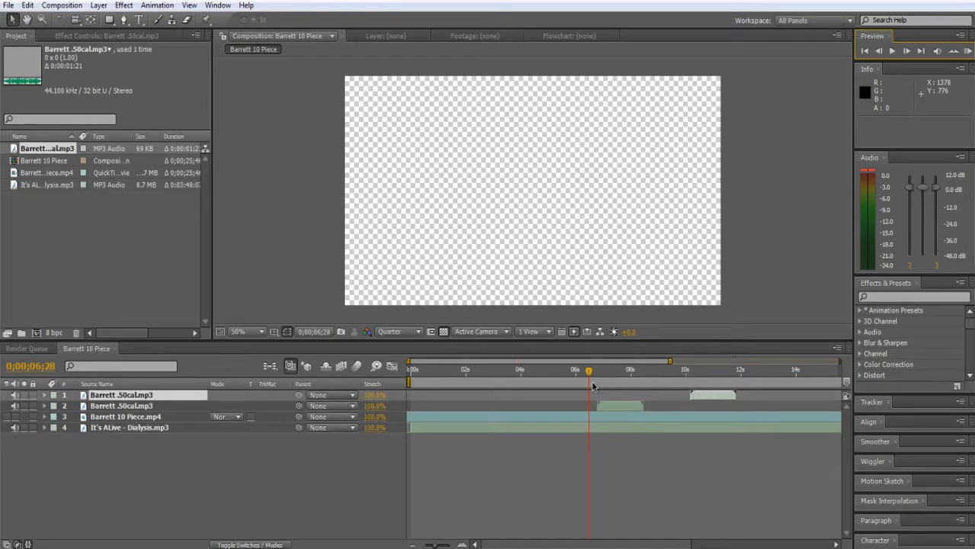
# Scrub the playhead around 9-10 seconds to find the cut point just before 9 seconds.
pyautogui.click(686, 370)
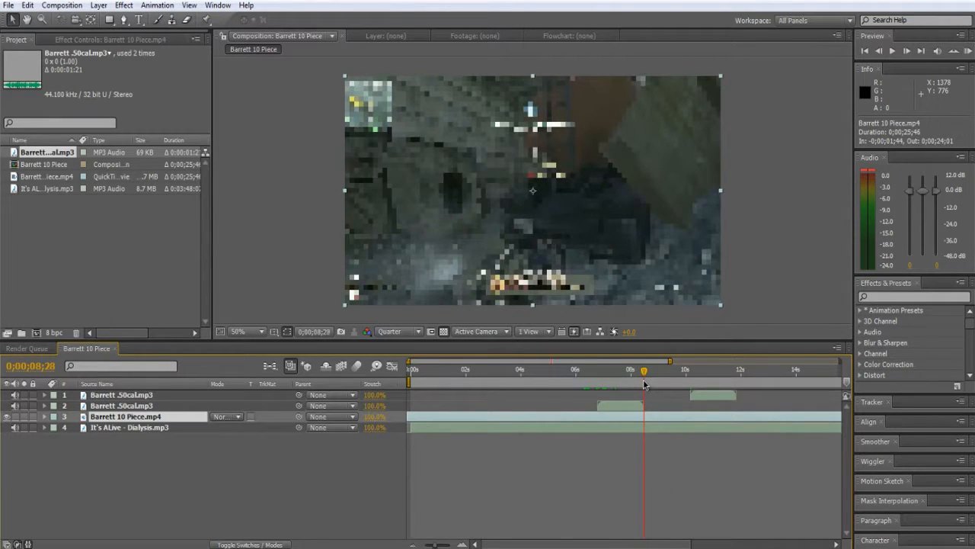
pyautogui.moveTo(643, 371); pyautogui.dragTo(652, 371)
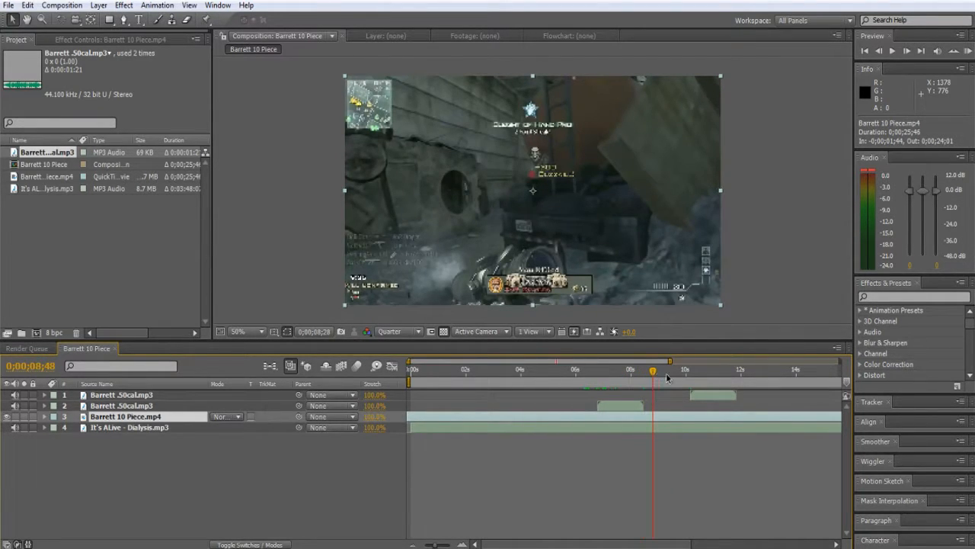
pyautogui.click(691, 369)
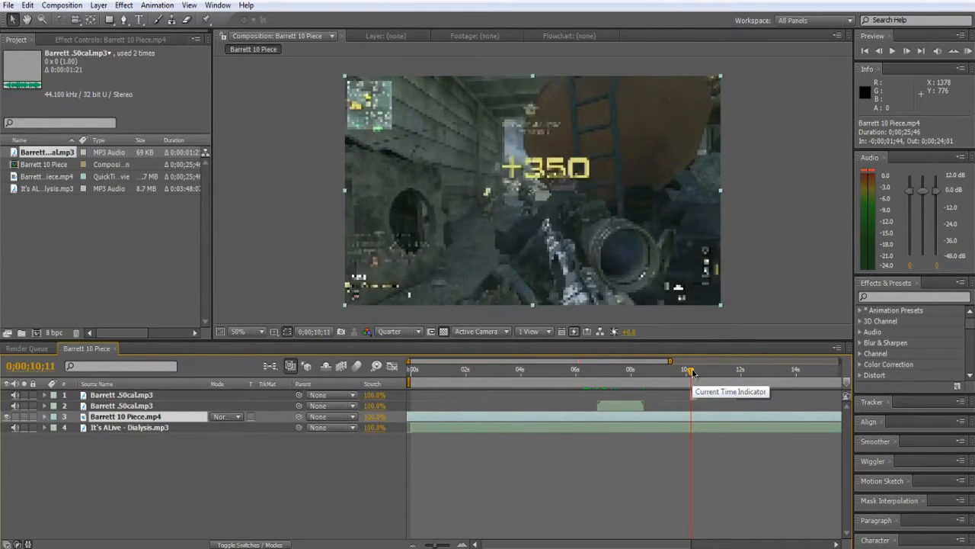
pyautogui.moveTo(689, 373); pyautogui.dragTo(677, 373)
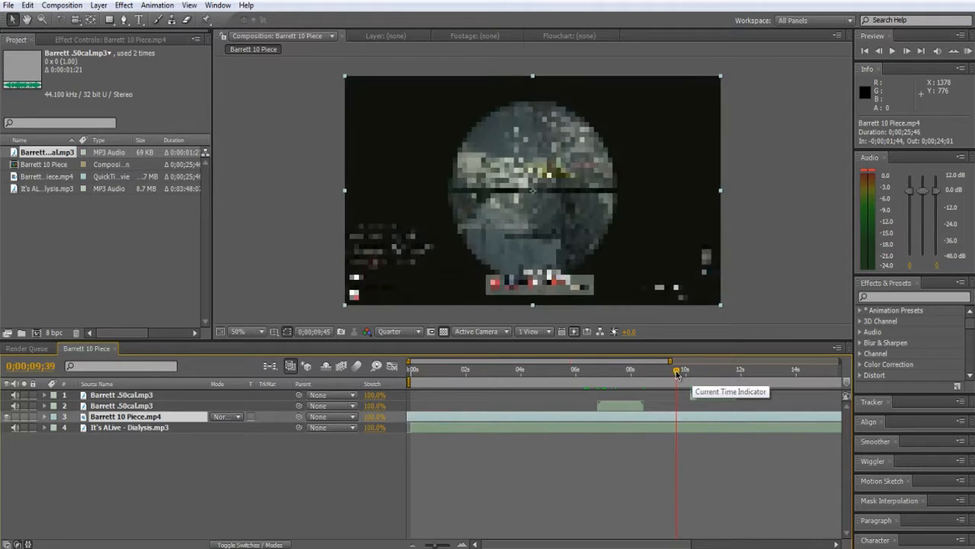
pyautogui.moveTo(674, 371); pyautogui.dragTo(643, 371)
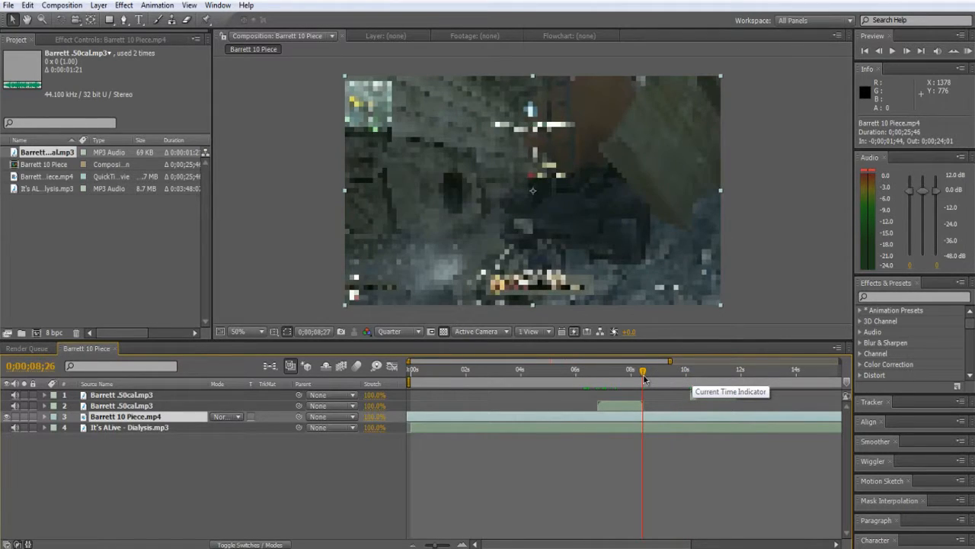
pyautogui.click(615, 369)
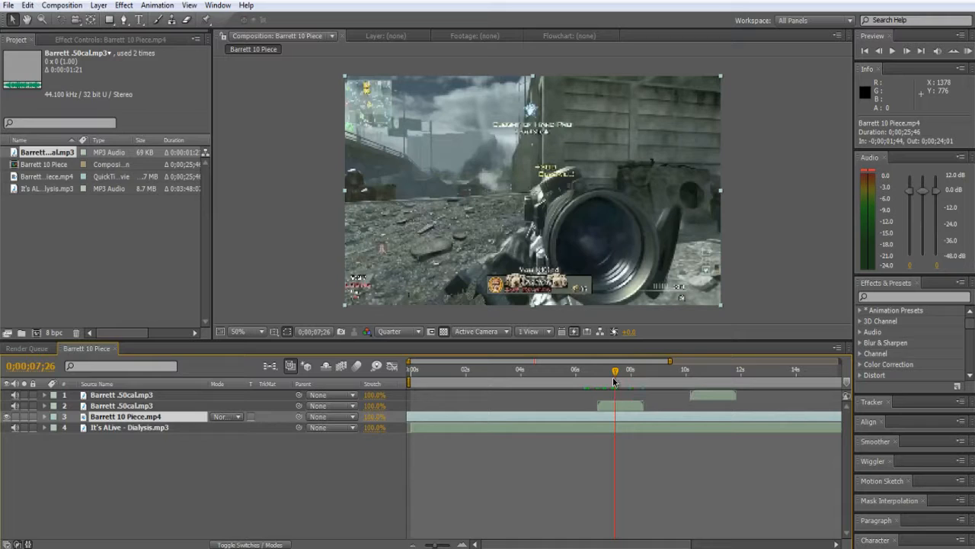
# Split the Barrett 10 Piece.mp4 layer at the playhead with Edit > Split Layer.
pyautogui.click(27, 5)
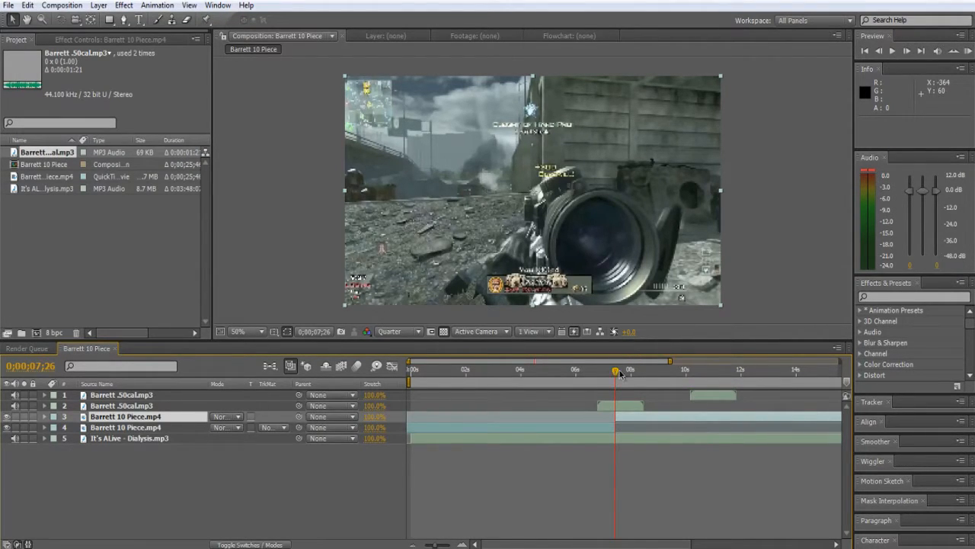
# Apply a Time Stretch factor to the second gameplay piece via Layer > Time.
pyautogui.click(615, 368)
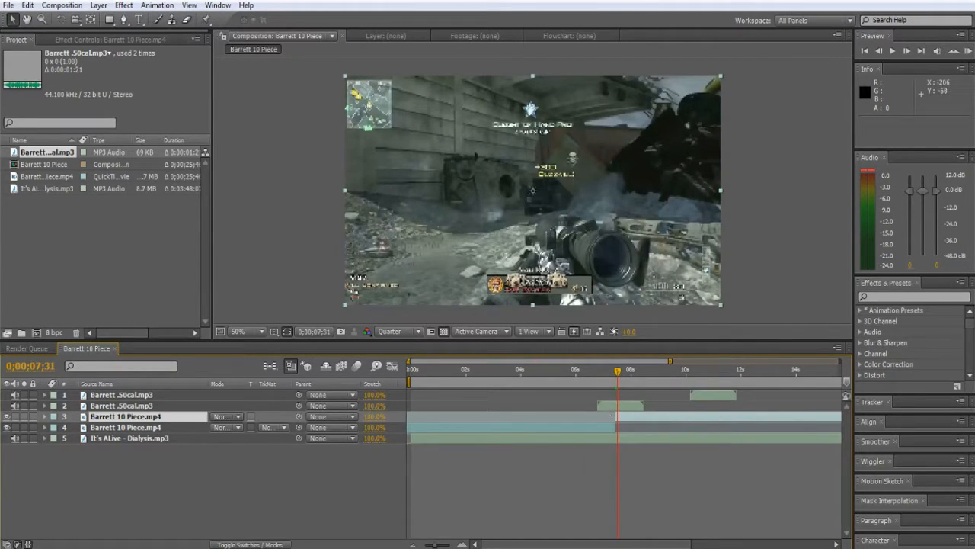
pyautogui.click(28, 6)
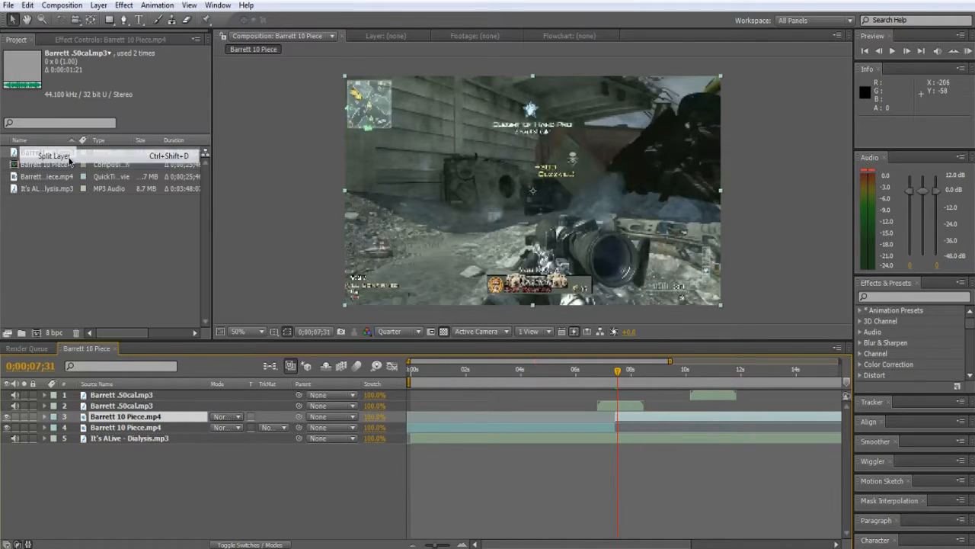
pyautogui.click(97, 6)
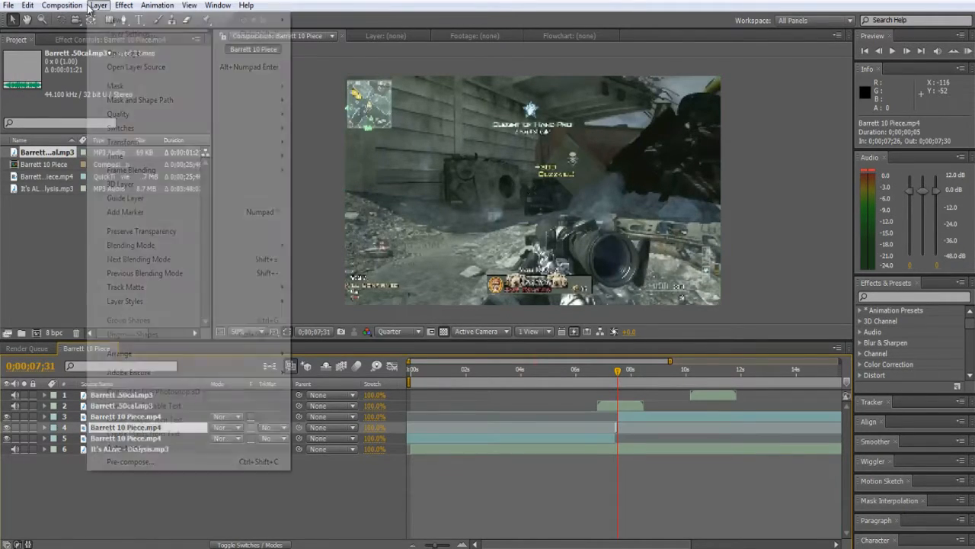
pyautogui.moveTo(159, 155)
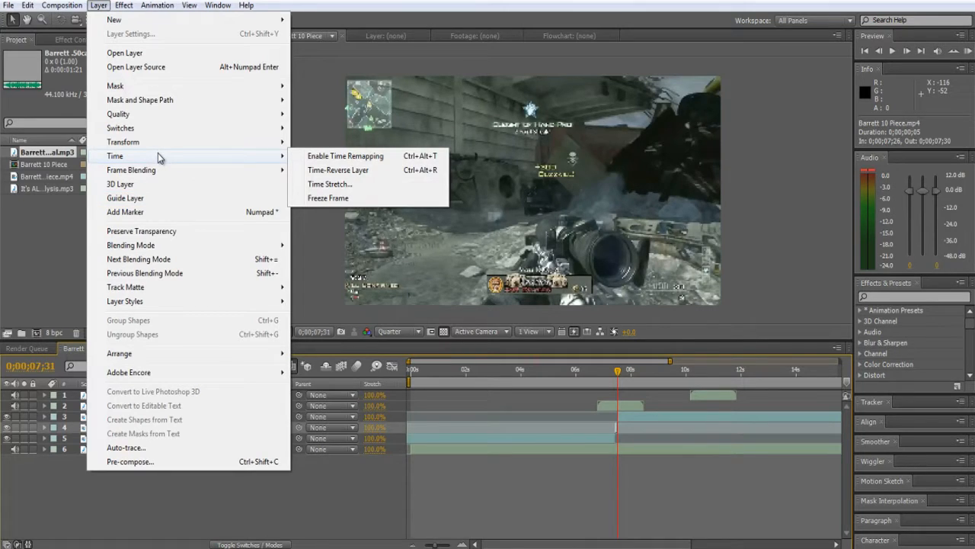
pyautogui.click(329, 182)
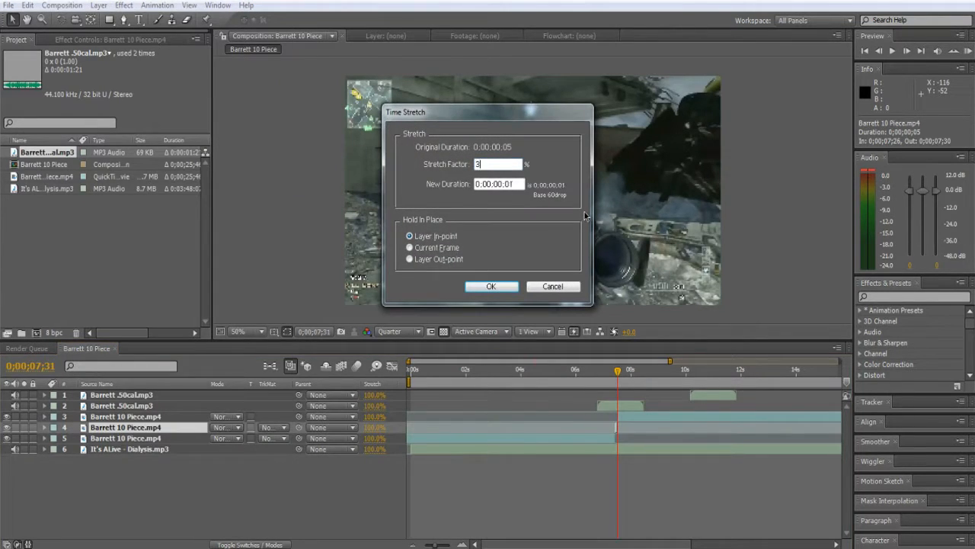
pyautogui.click(491, 286)
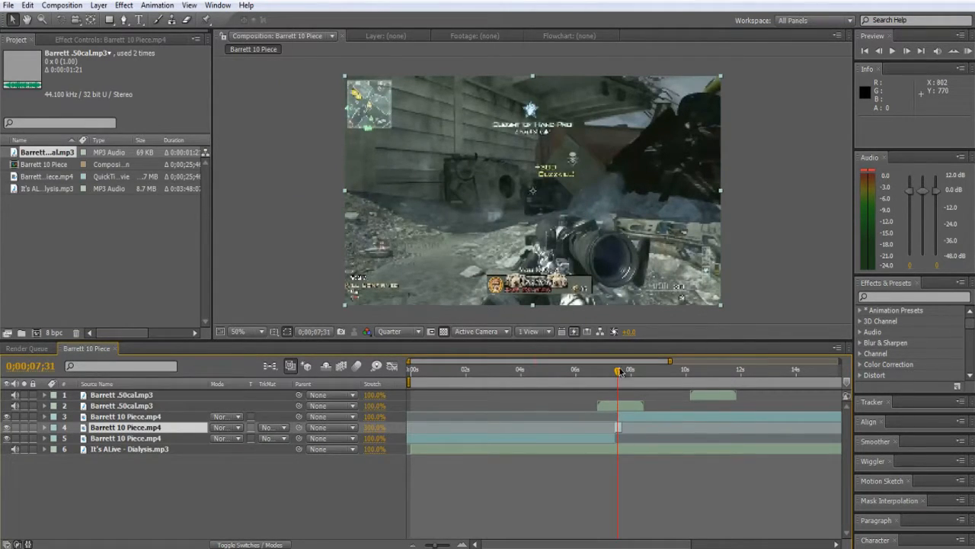
# Scrub through the stretched footage and move the playhead to the next cut point.
pyautogui.moveTo(618, 370); pyautogui.dragTo(615, 371)
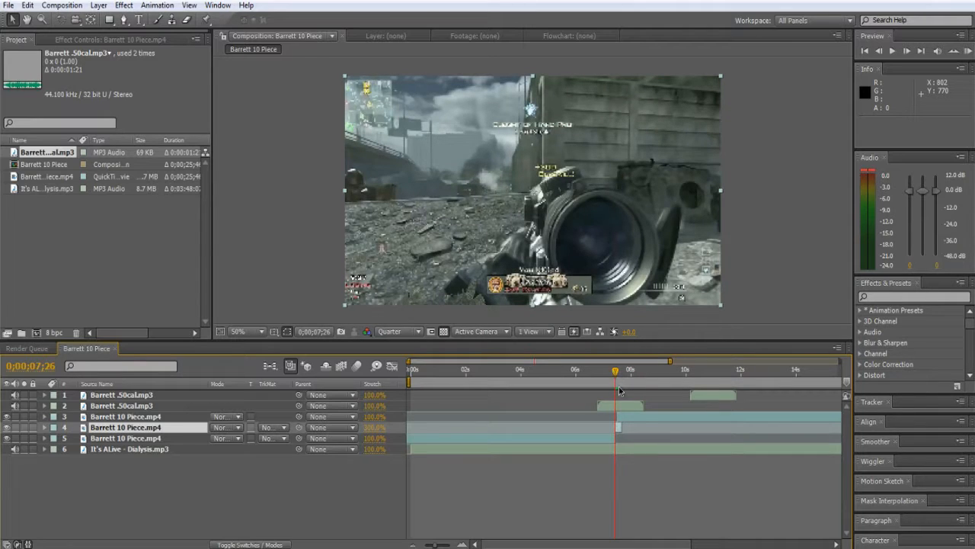
pyautogui.click(125, 417)
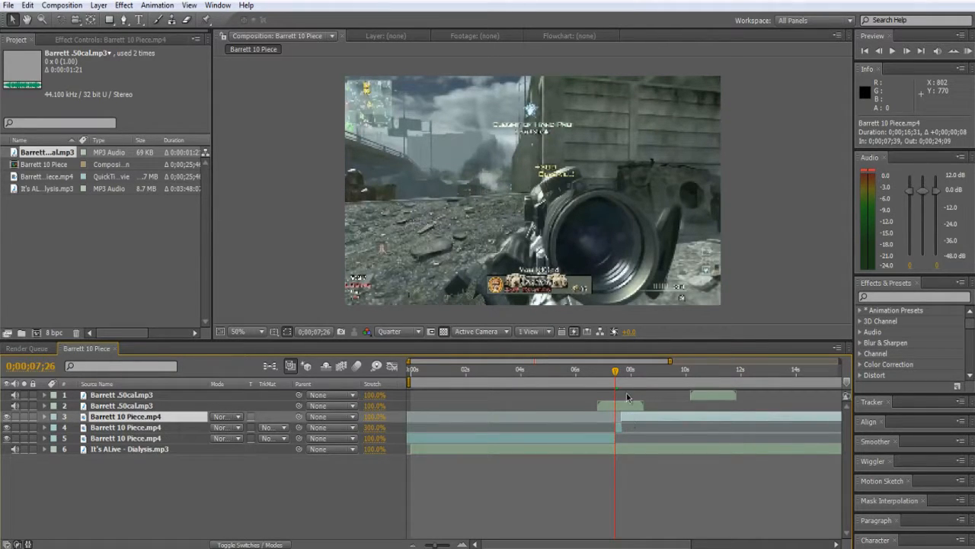
pyautogui.moveTo(616, 372); pyautogui.dragTo(622, 372)
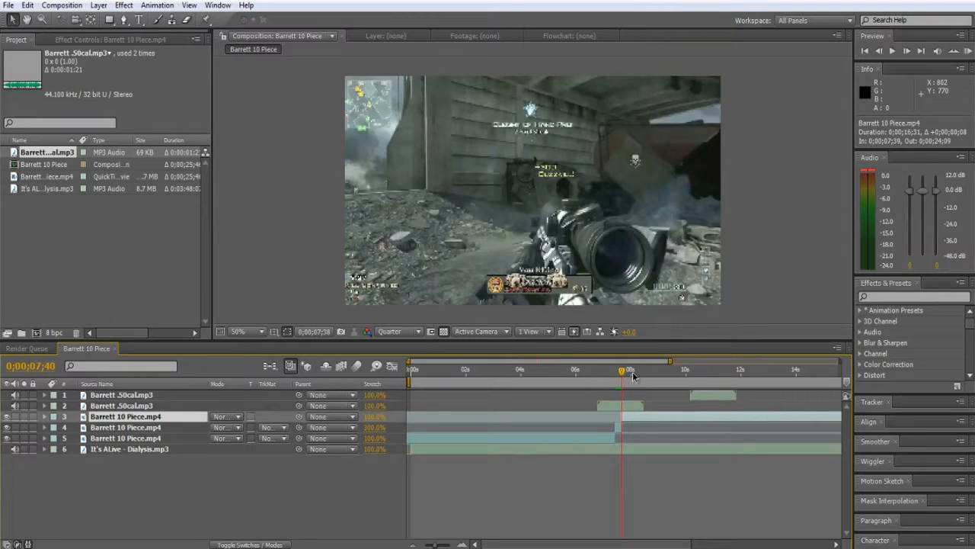
pyautogui.click(675, 371)
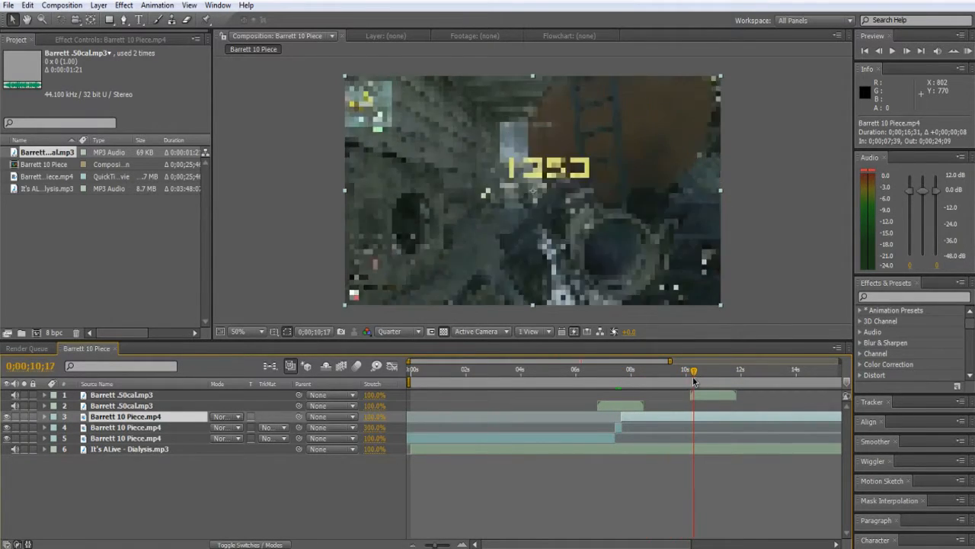
pyautogui.moveTo(691, 370); pyautogui.dragTo(670, 371)
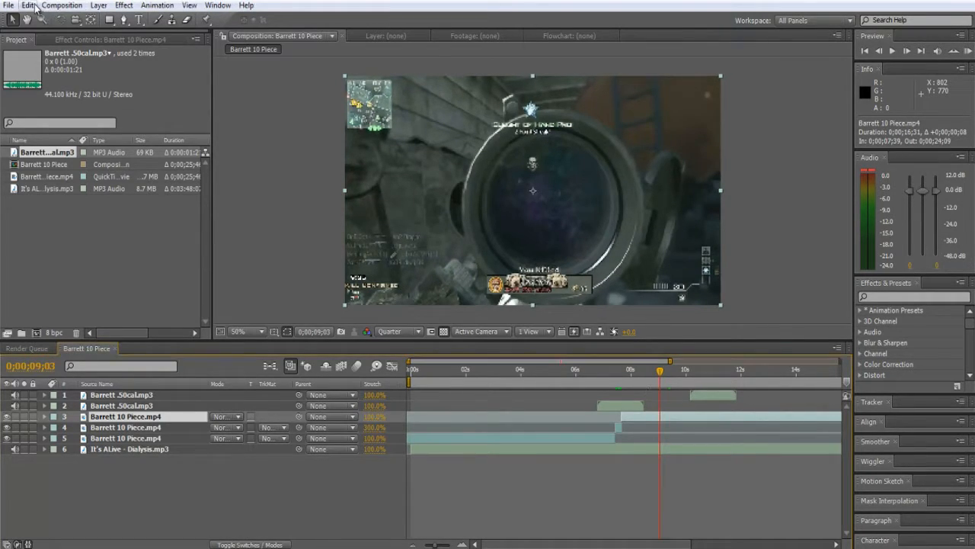
# Split the clip again at the playhead so three video pieces sit on the timeline.
pyautogui.click(29, 6)
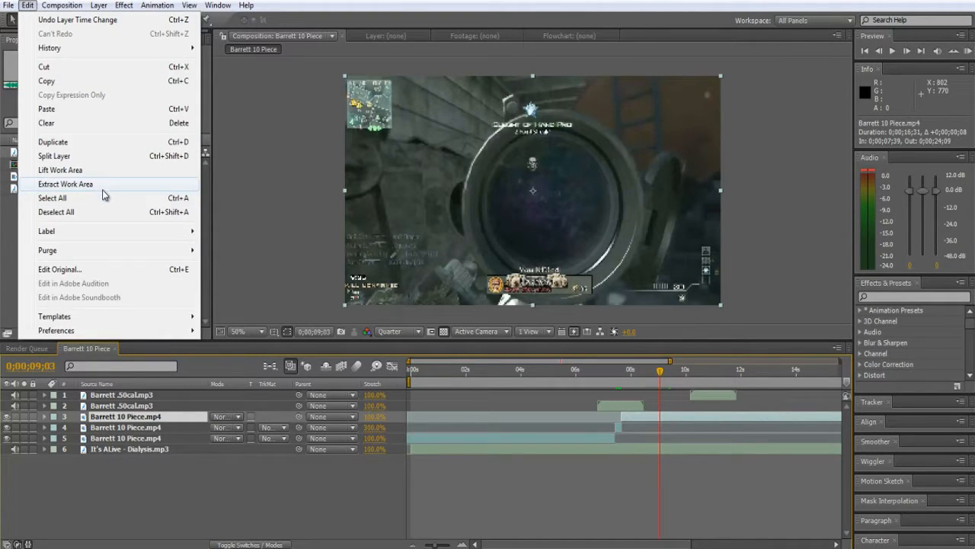
pyautogui.moveTo(104, 162)
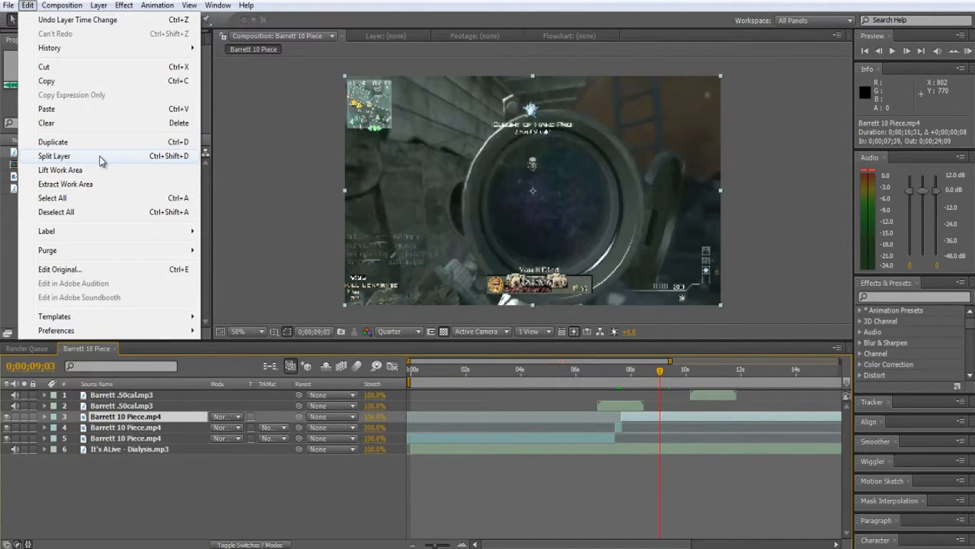
pyautogui.click(55, 156)
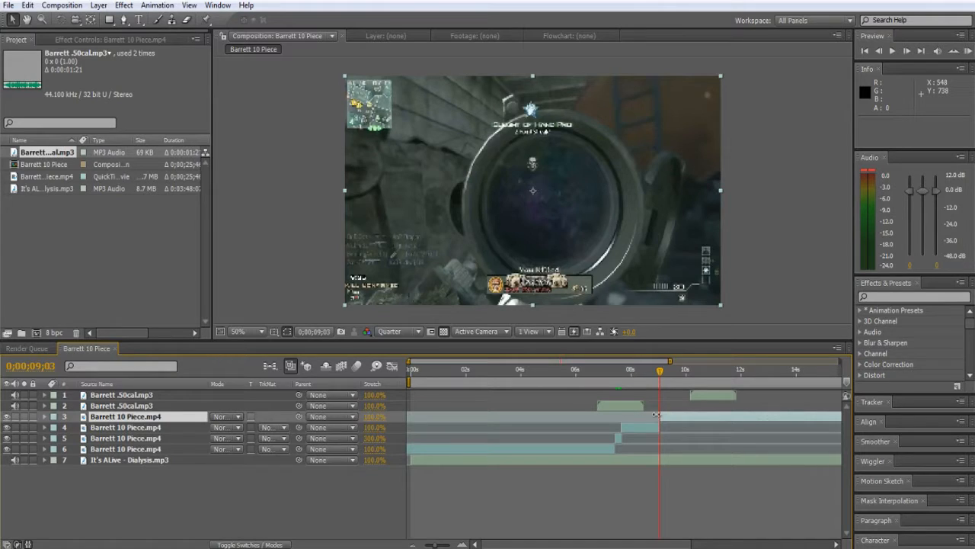
pyautogui.click(97, 6)
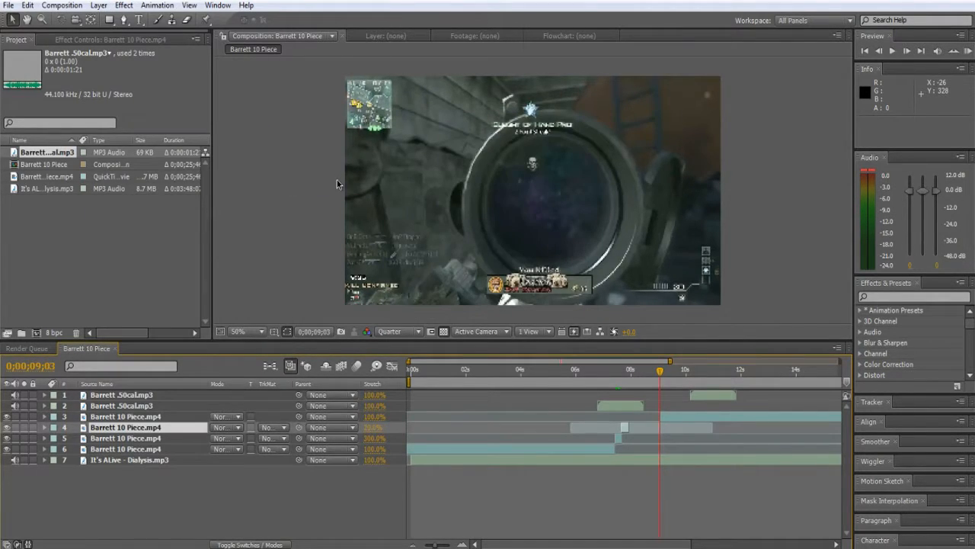
pyautogui.click(686, 370)
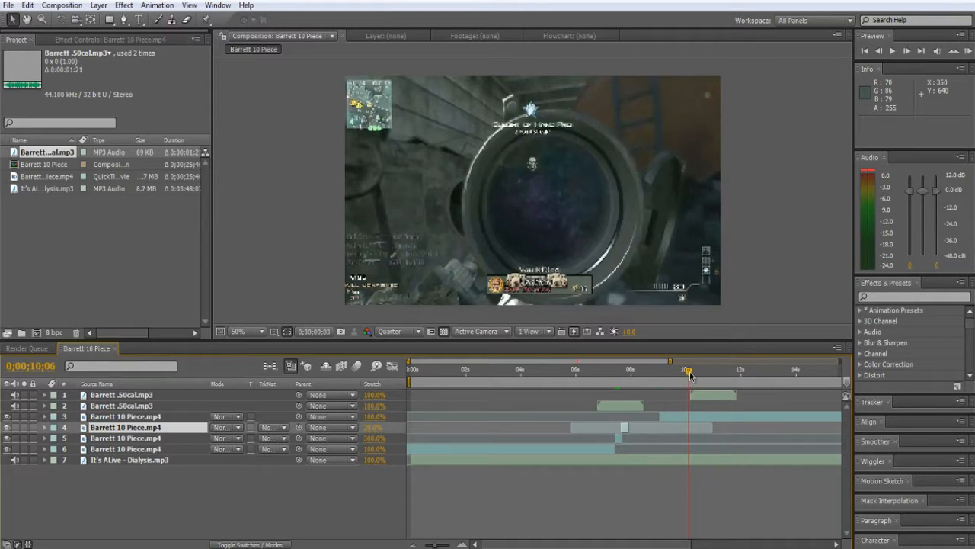
pyautogui.click(689, 371)
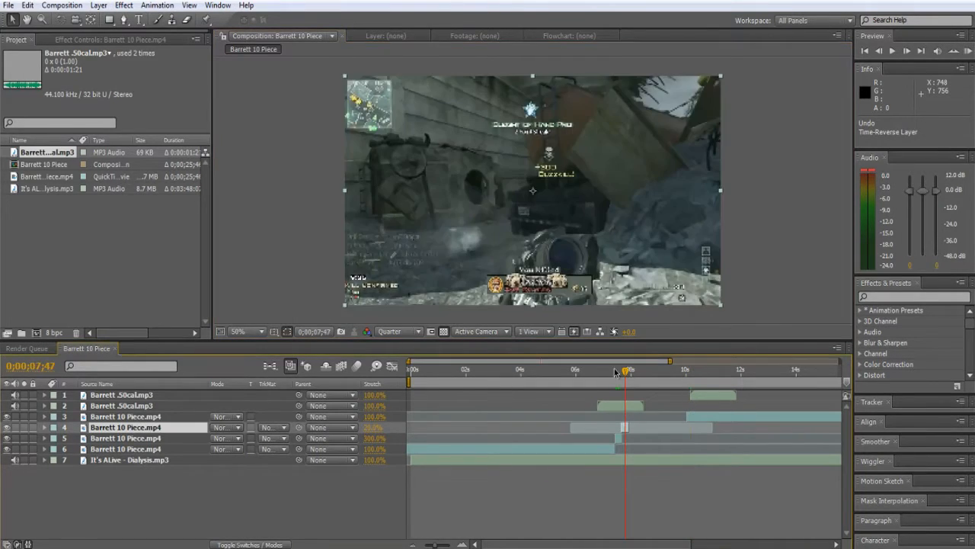
# Time-stretch the third gameplay piece and step forward to check the result.
pyautogui.click(101, 6)
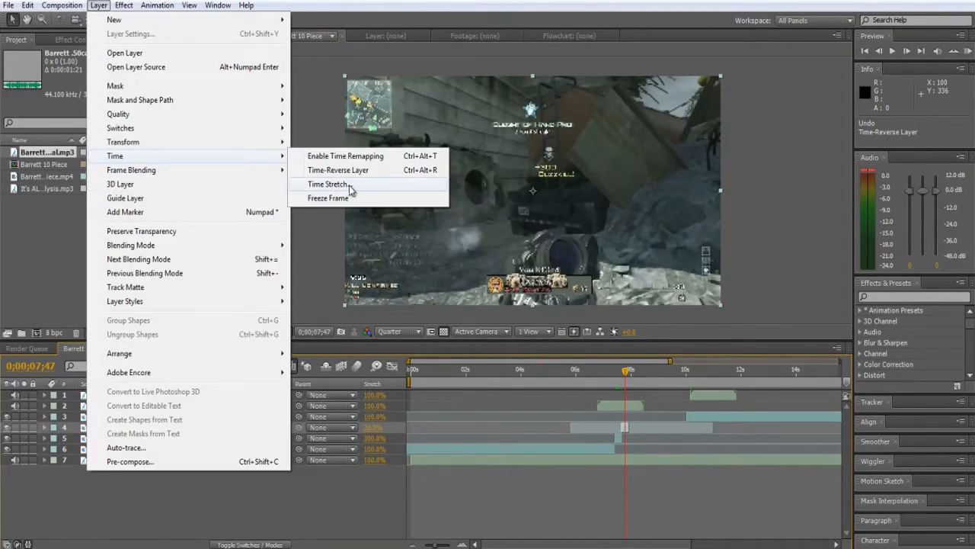
pyautogui.click(326, 183)
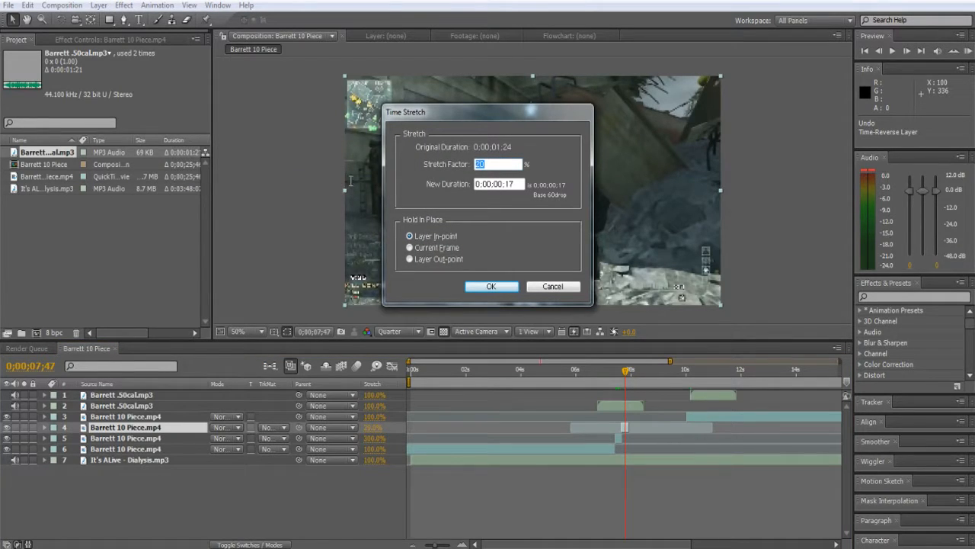
pyautogui.click(491, 286)
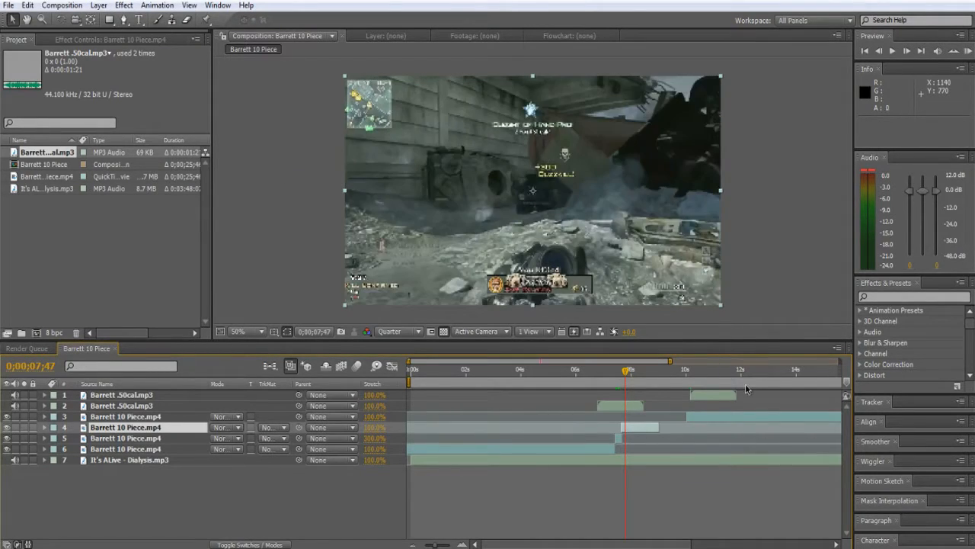
pyautogui.click(649, 370)
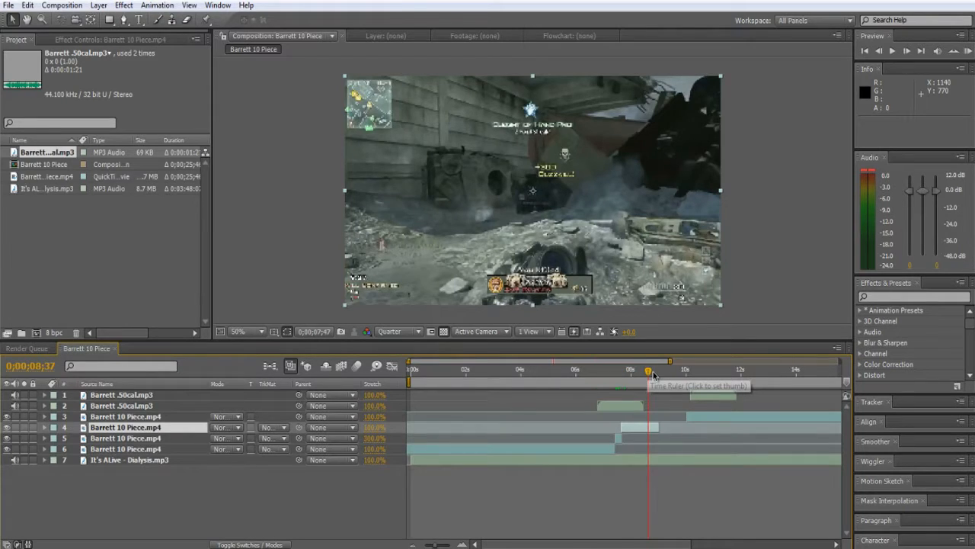
pyautogui.click(649, 370)
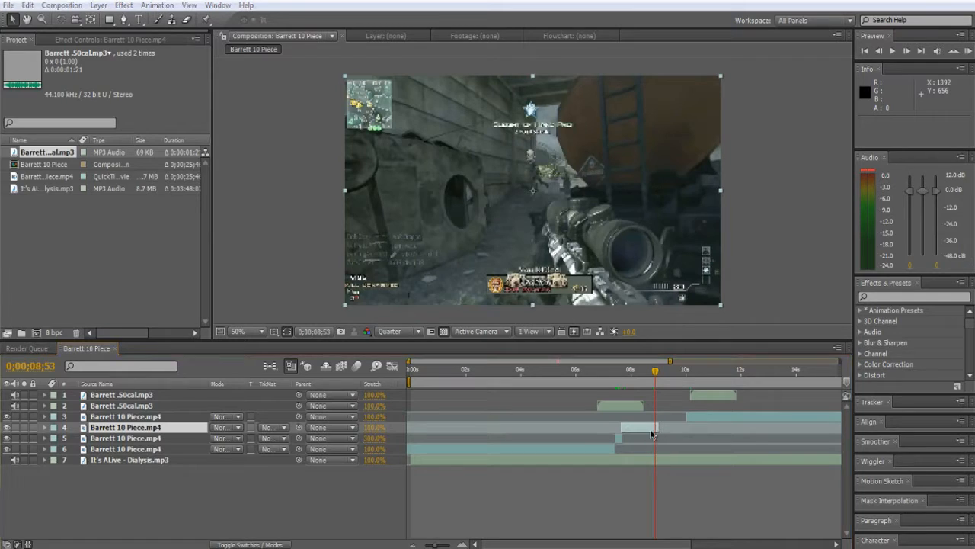
# Reopen Time Stretch for the piece and confirm a revised stretch factor.
pyautogui.click(74, 4)
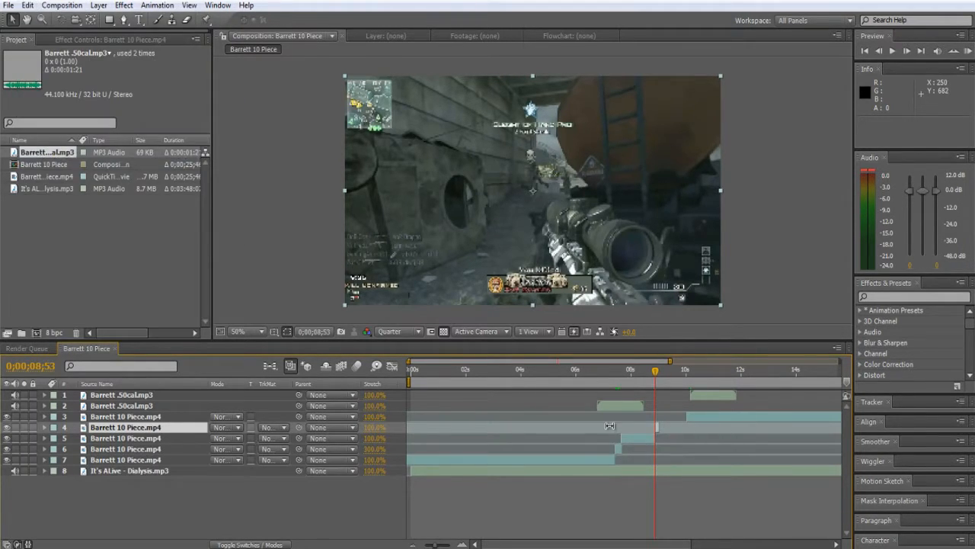
pyautogui.click(107, 7)
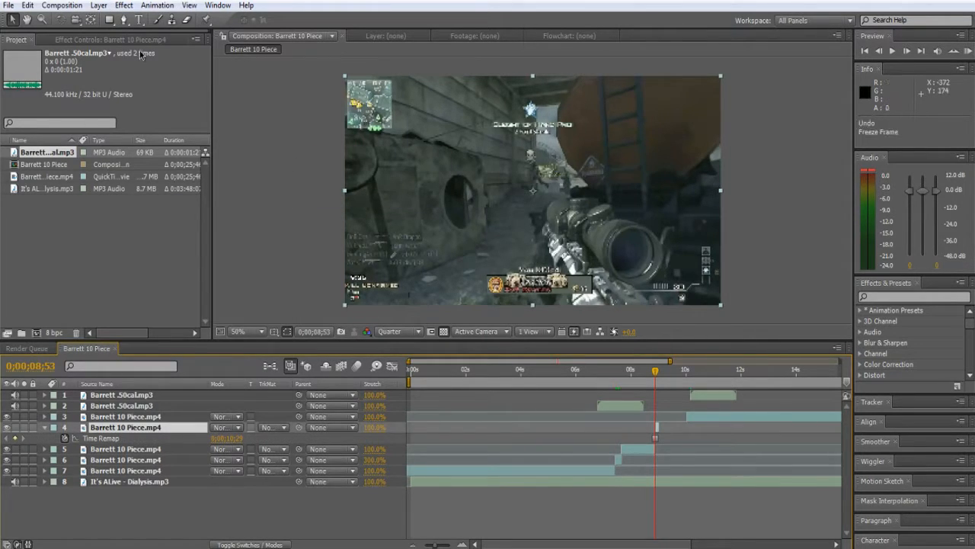
pyautogui.click(109, 6)
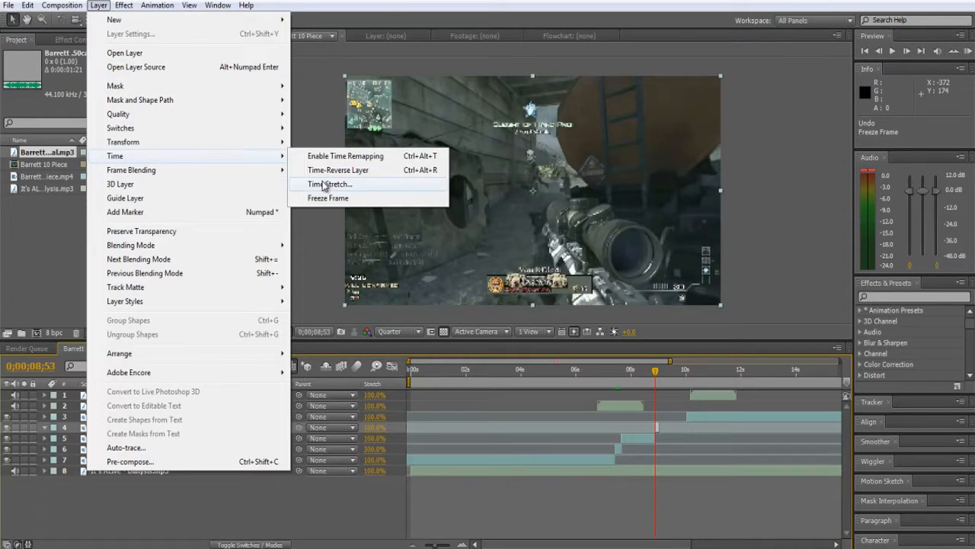
pyautogui.click(328, 183)
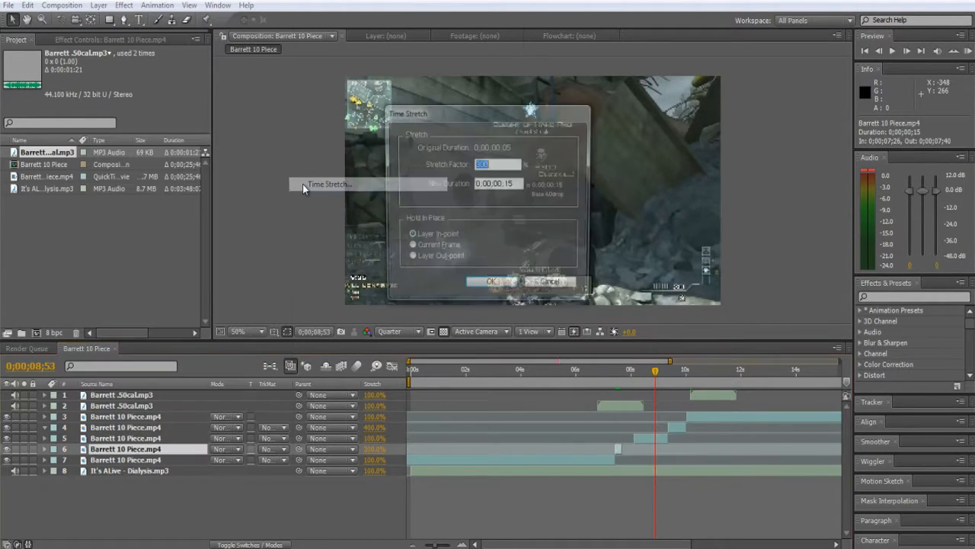
pyautogui.click(491, 280)
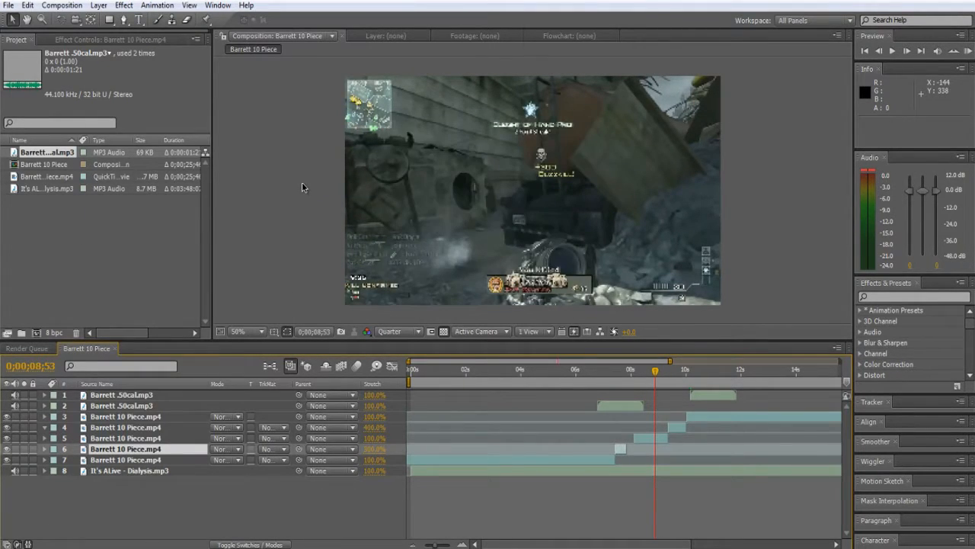
# Select another piece and confirm a stretch duration longer than the original 1:15.
pyautogui.click(125, 439)
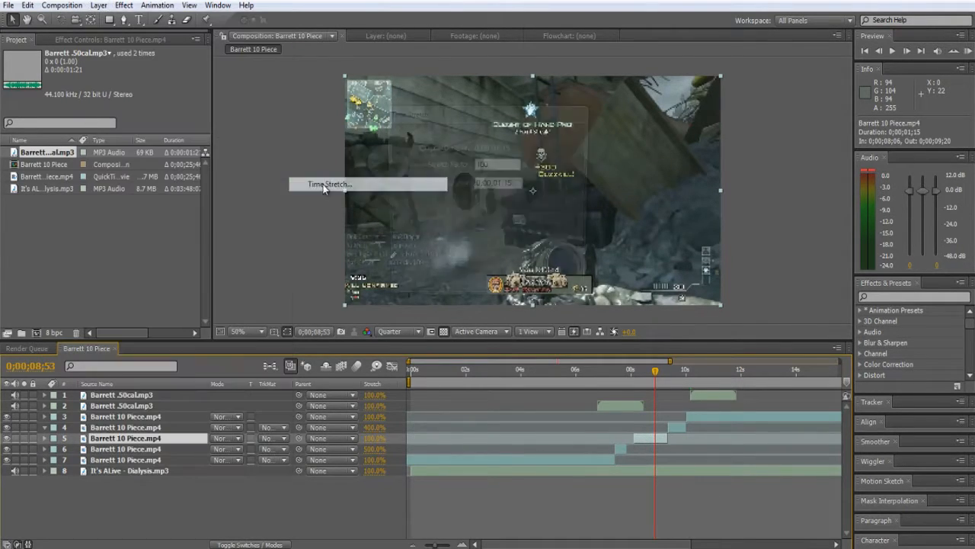
pyautogui.click(326, 183)
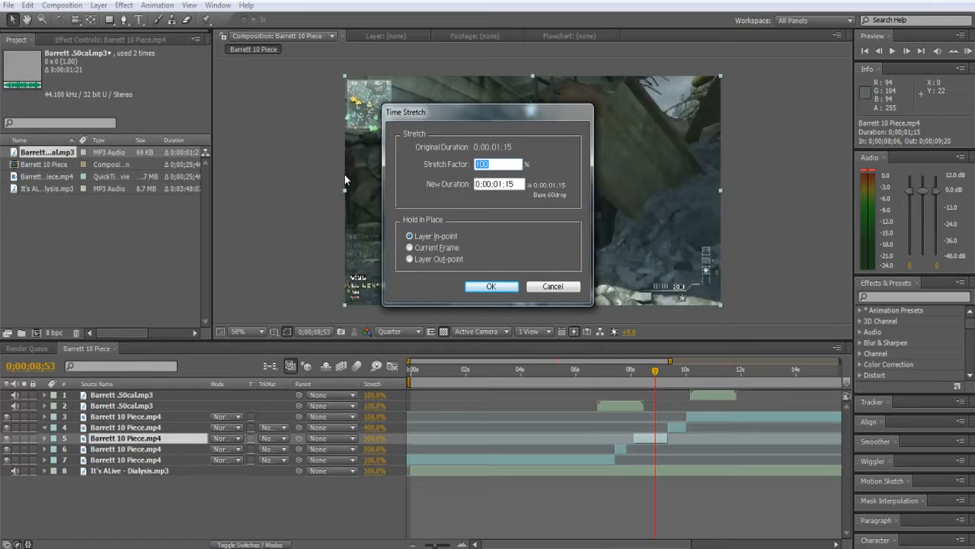
pyautogui.click(491, 287)
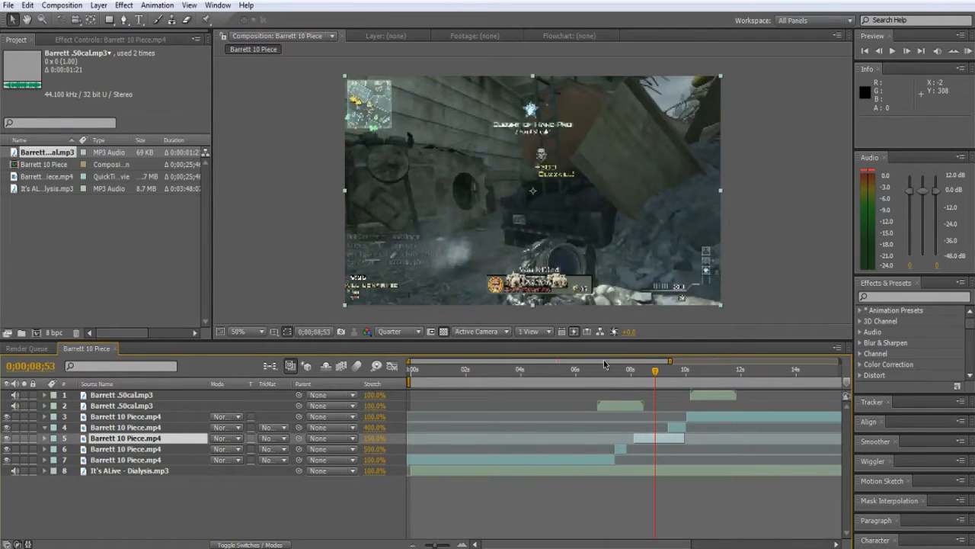
pyautogui.click(113, 5)
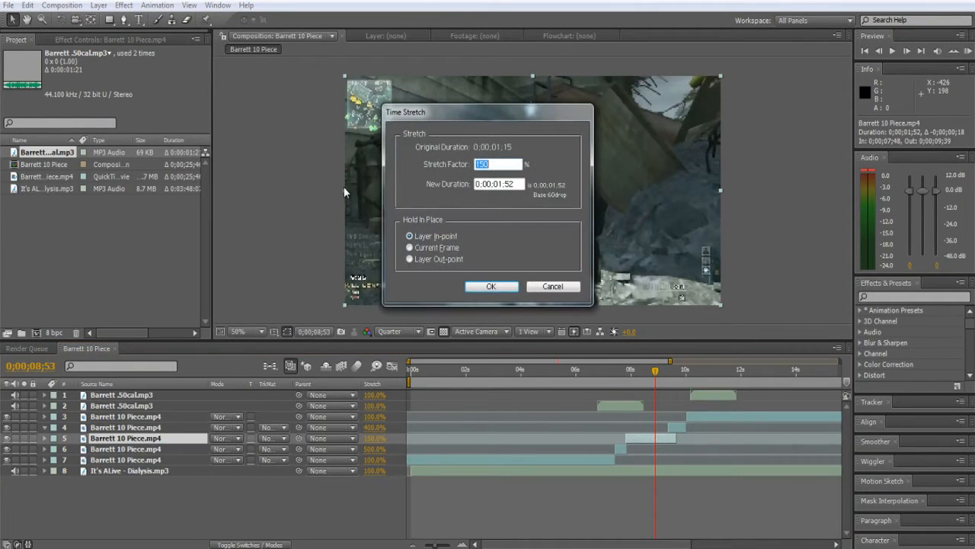
pyautogui.click(491, 286)
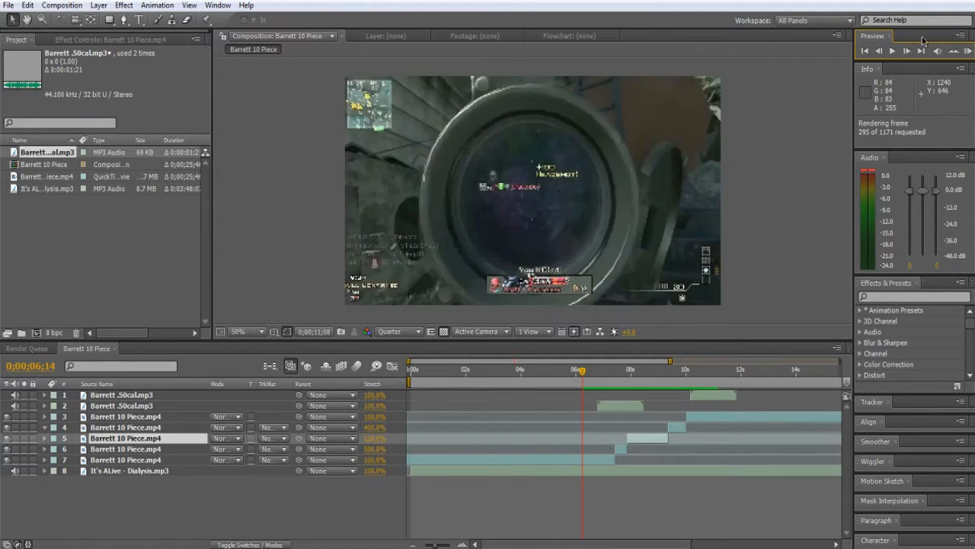
# RAM-preview the composition with the third gunshot copy to check the sync.
pyautogui.click(899, 49)
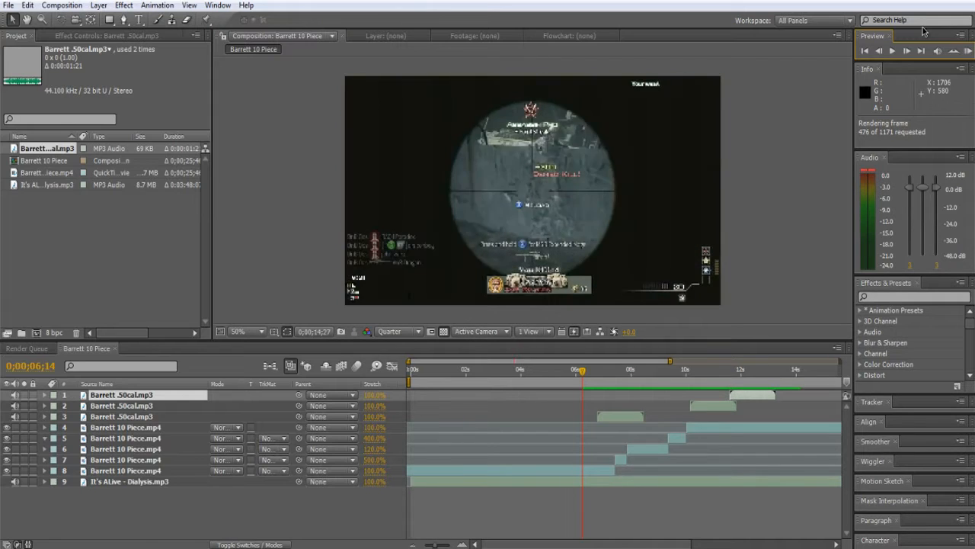
pyautogui.click(895, 52)
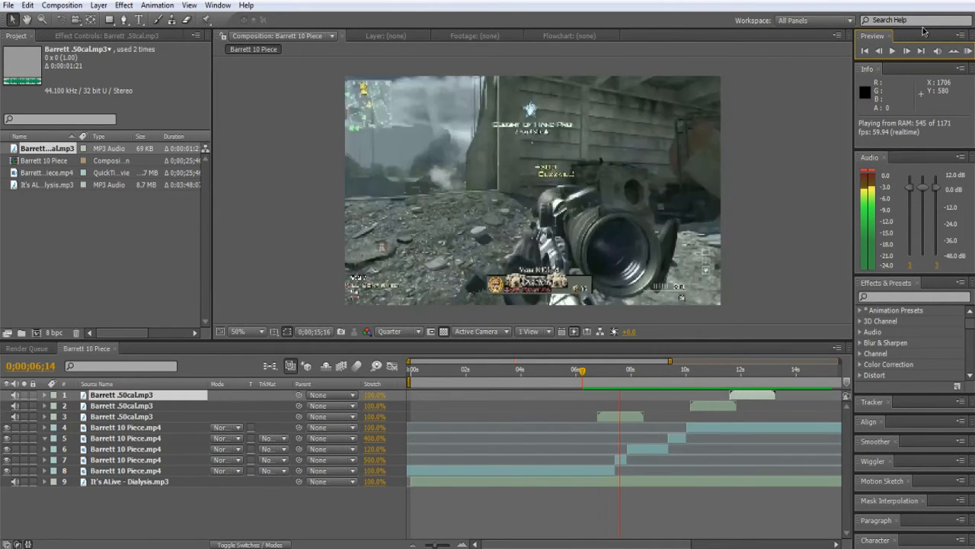
# Time-stretch the 5-frame piece and the next selected piece to new durations.
pyautogui.click(616, 369)
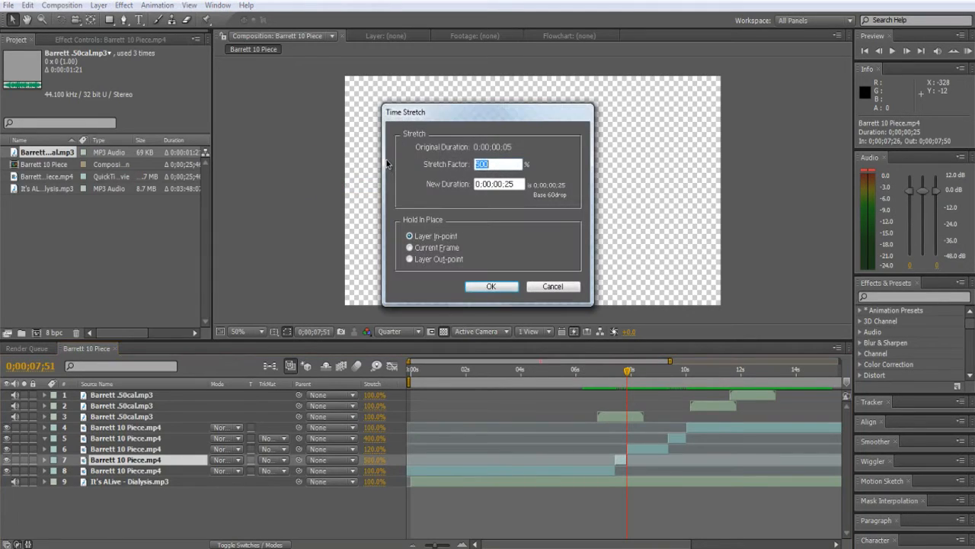
pyautogui.click(490, 286)
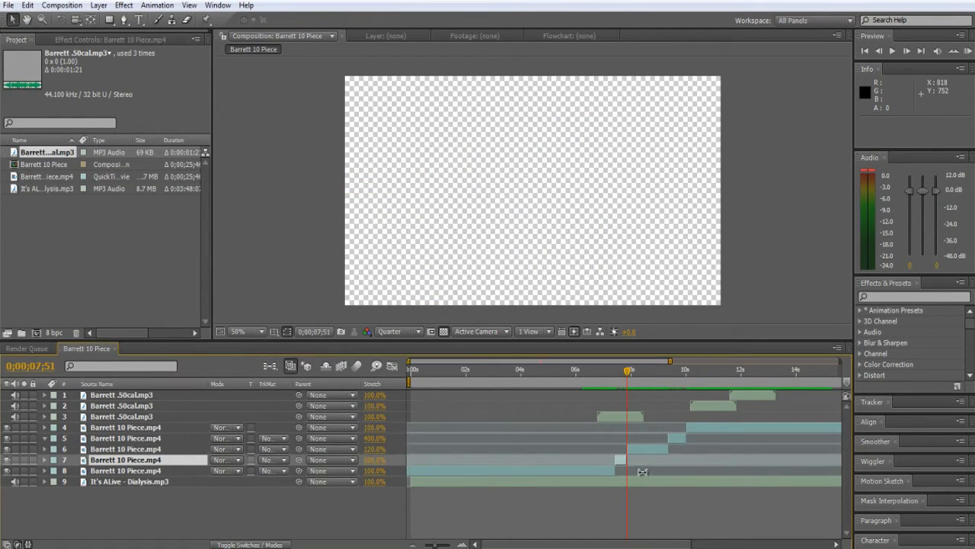
pyautogui.click(114, 6)
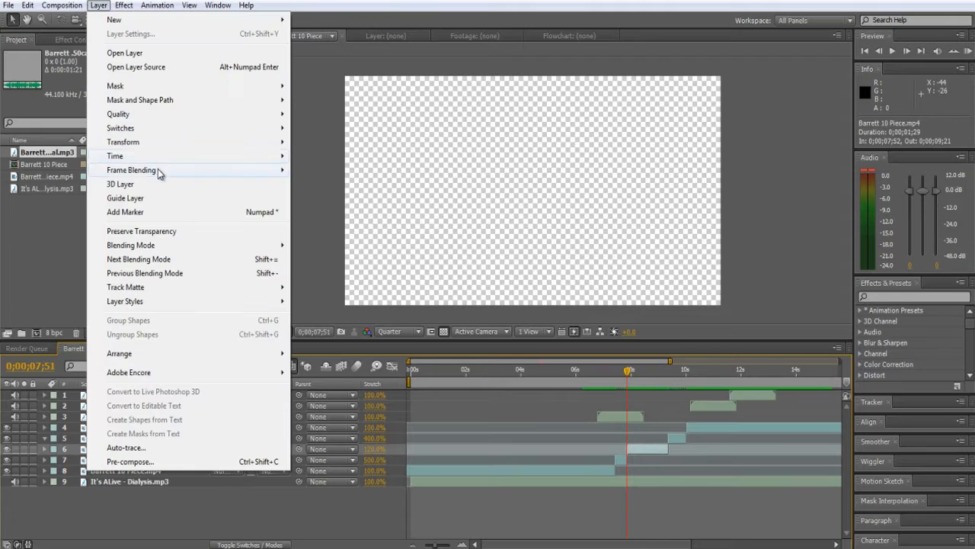
pyautogui.click(114, 156)
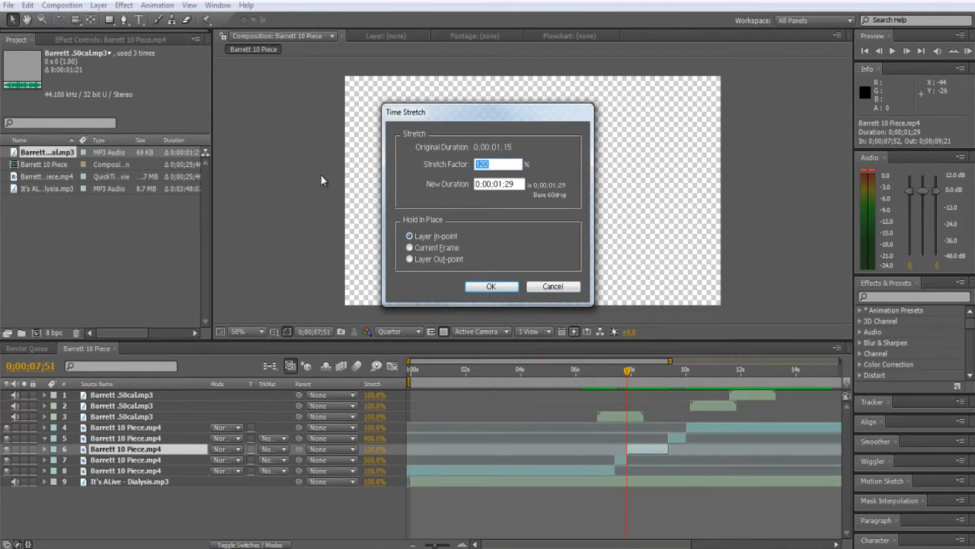
pyautogui.click(491, 287)
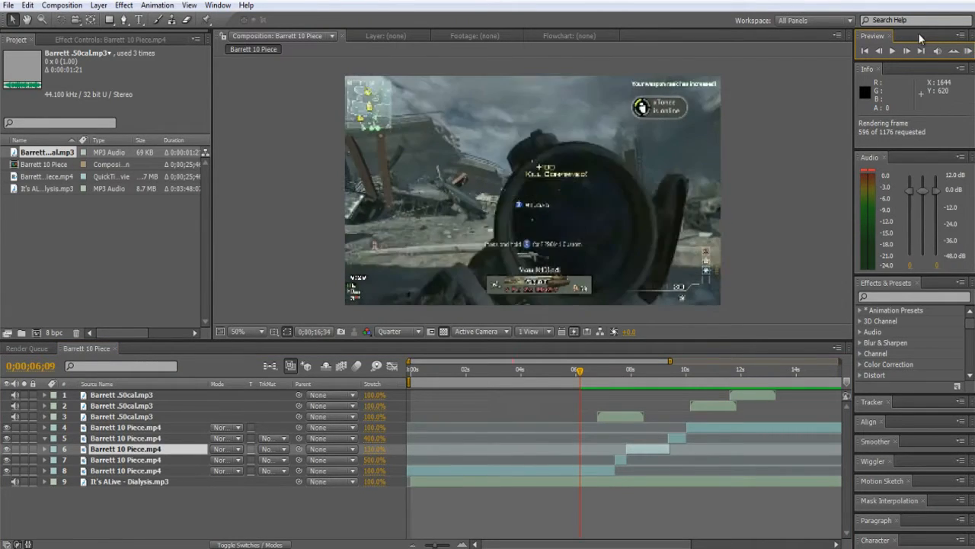
# Preview the scoped footage from earlier in the timeline to review the stretches.
pyautogui.click(893, 52)
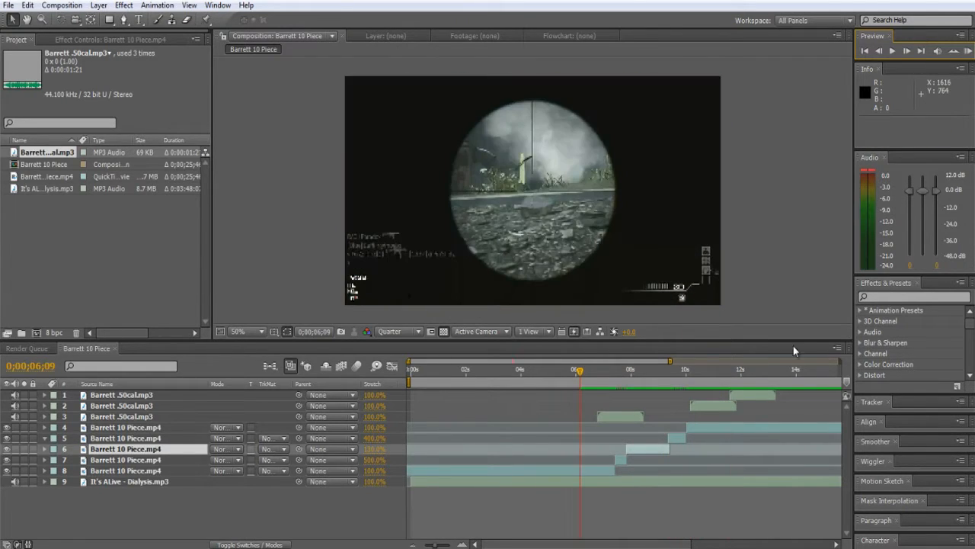
pyautogui.click(121, 394)
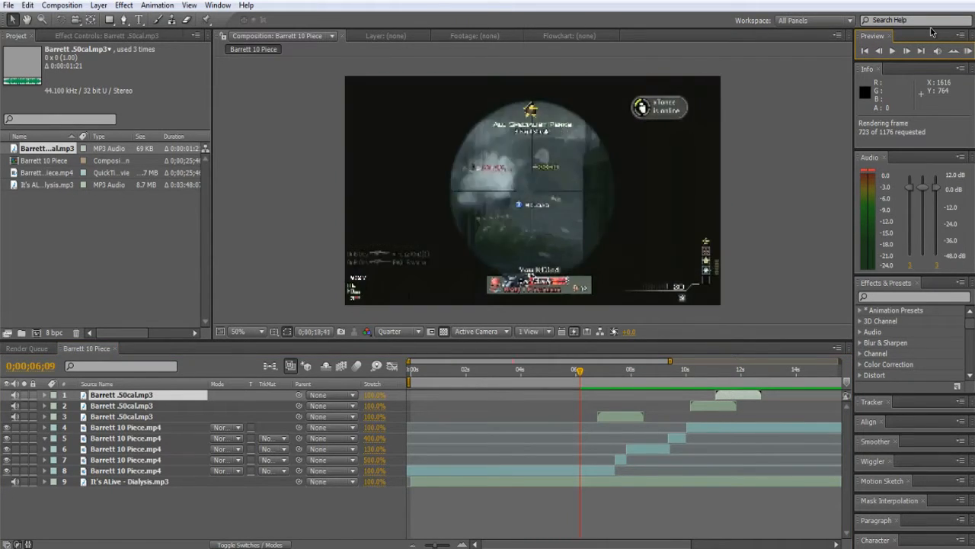
pyautogui.click(893, 49)
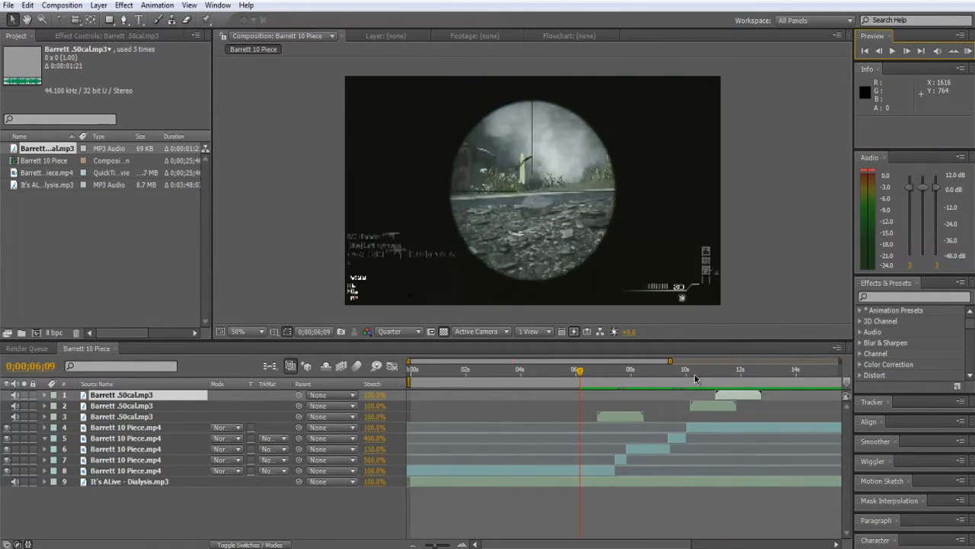
# Split the gameplay layer into additional pieces around the 11-second mark.
pyautogui.click(716, 370)
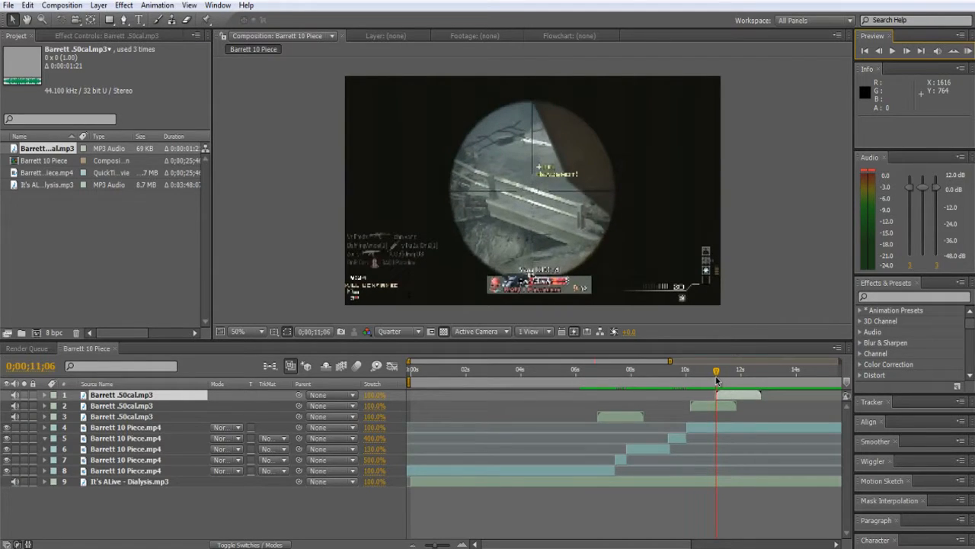
pyautogui.moveTo(716, 370); pyautogui.dragTo(709, 370)
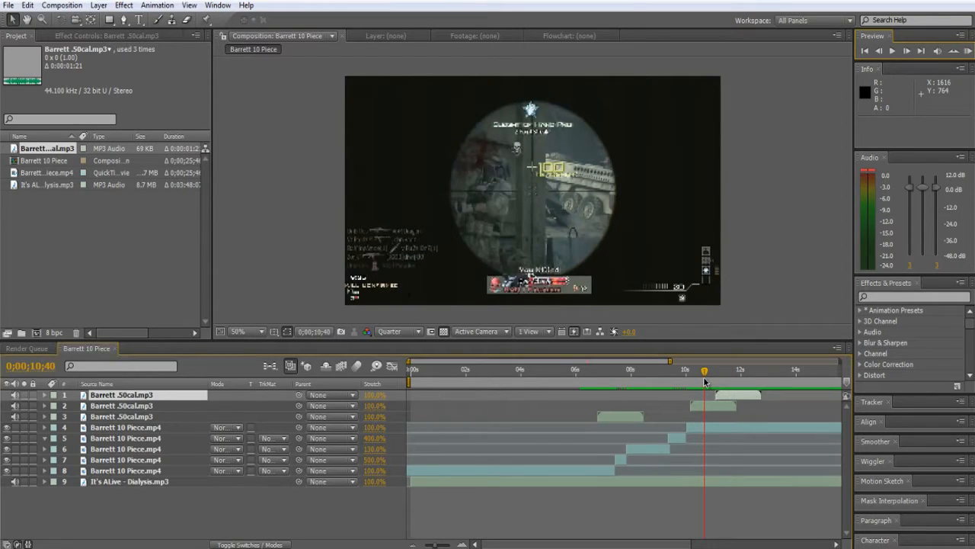
pyautogui.click(122, 427)
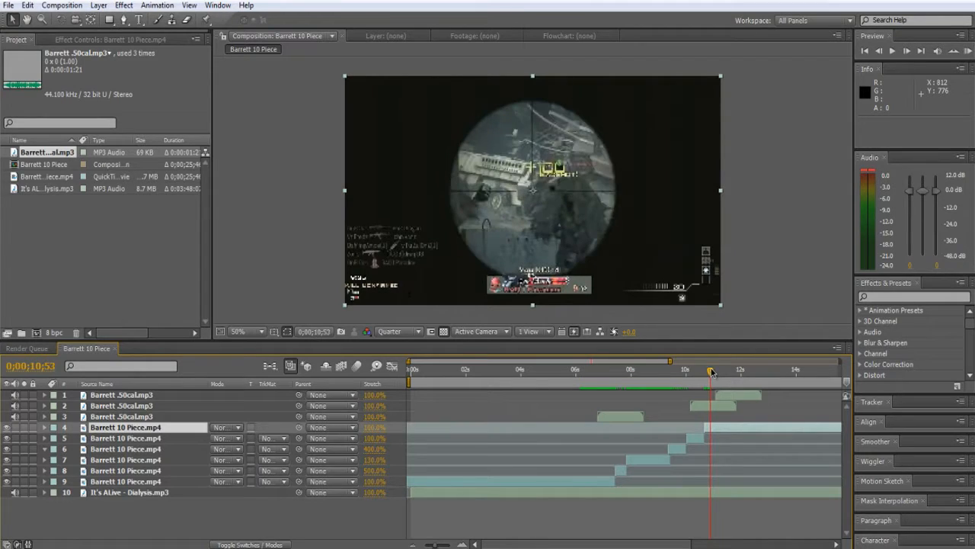
pyautogui.moveTo(710, 372); pyautogui.dragTo(703, 371)
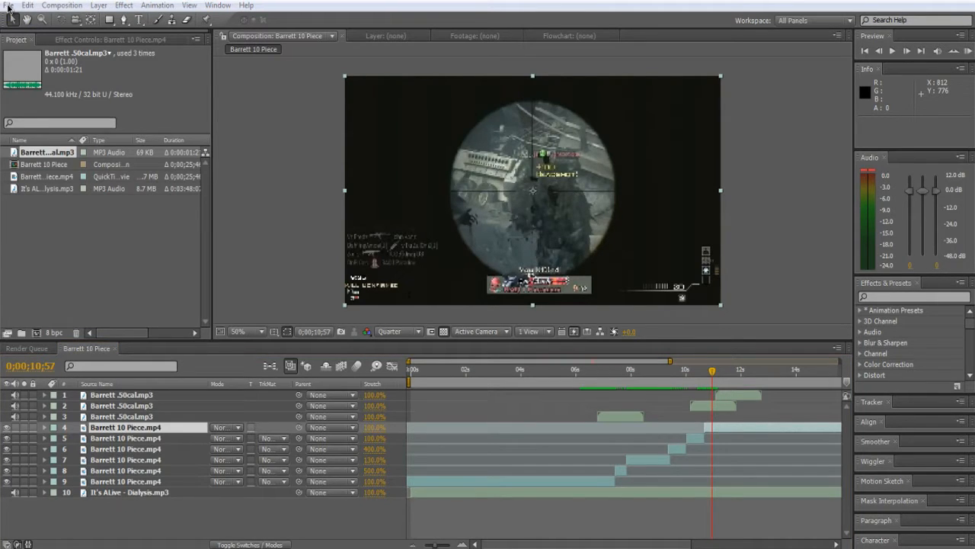
# Save an incremented copy of the project via Increment and Save.
pyautogui.click(9, 6)
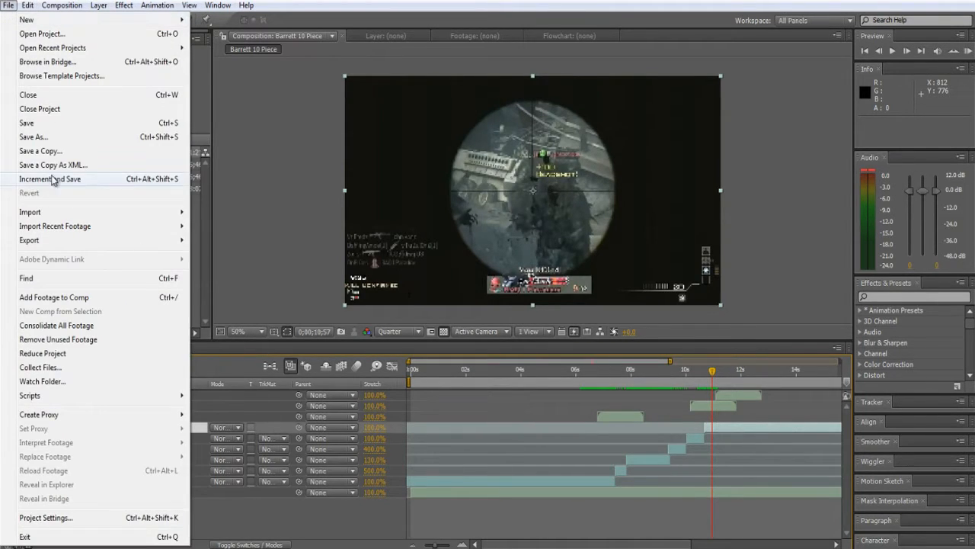
pyautogui.click(30, 6)
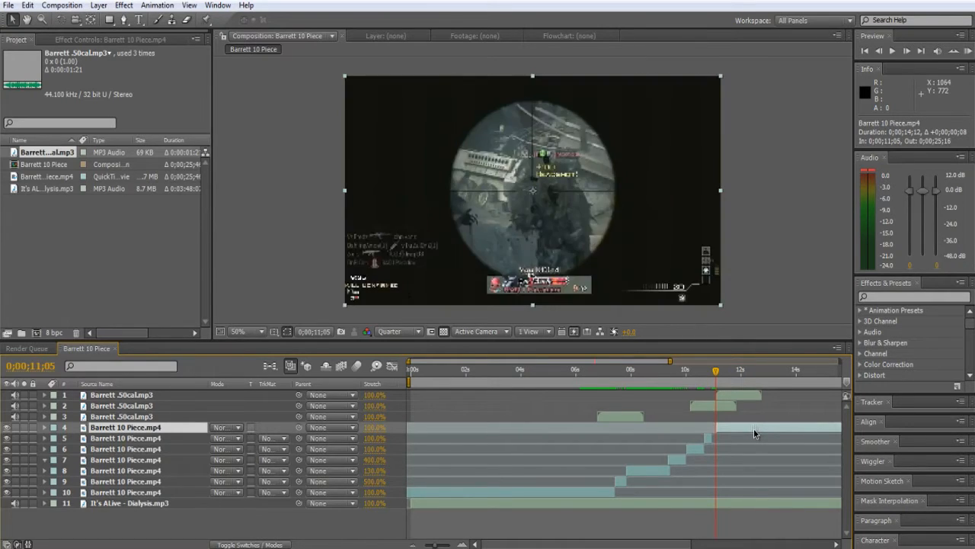
# Bring up Time Stretch for the 17-frame piece and dismiss it unchanged.
pyautogui.click(125, 437)
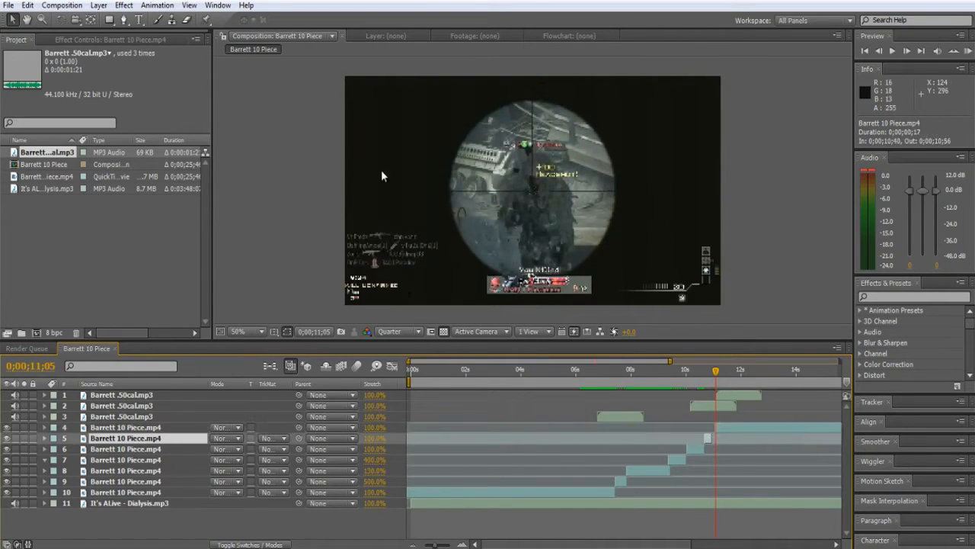
pyautogui.click(95, 5)
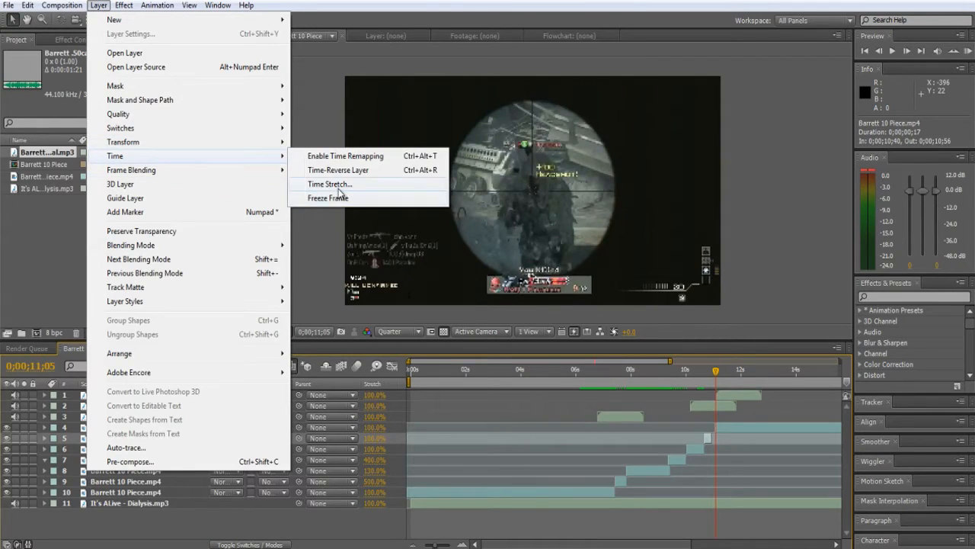
pyautogui.click(329, 182)
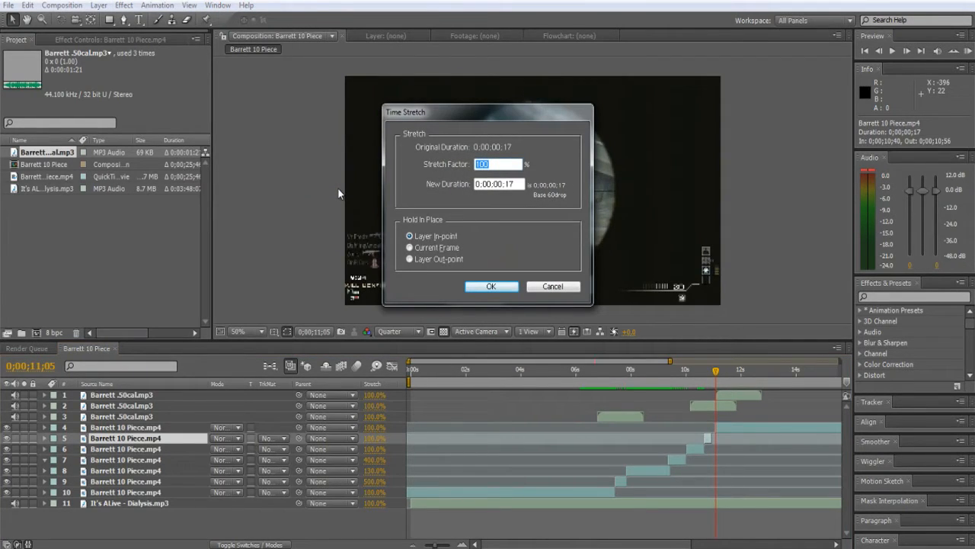
pyautogui.click(490, 287)
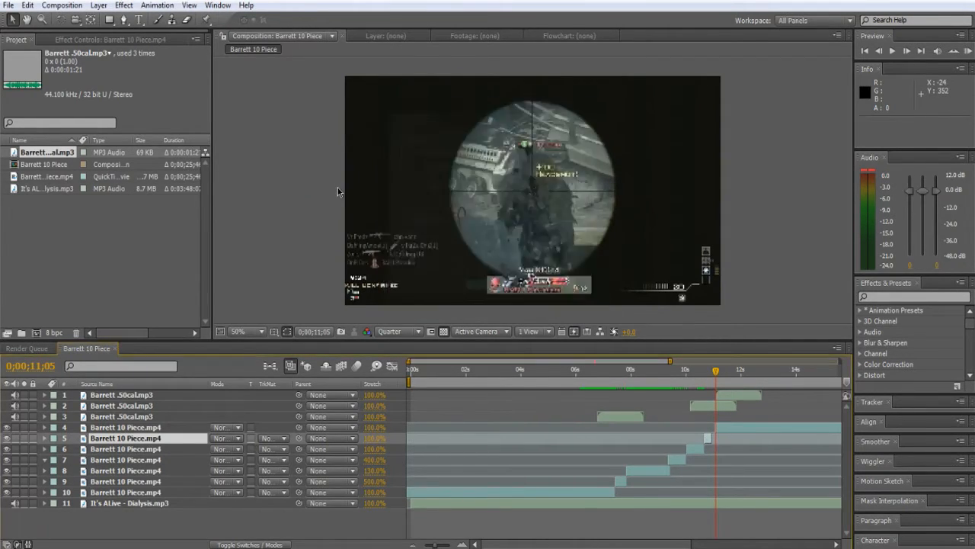
# Stretch the 17-frame piece to 140 percent (about 24 frames) and preview it.
pyautogui.click(97, 6)
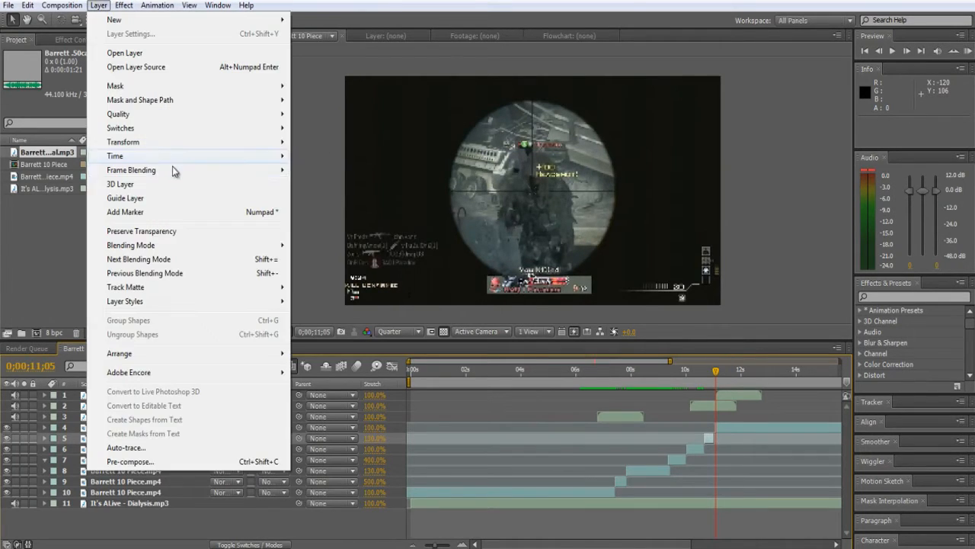
pyautogui.click(114, 156)
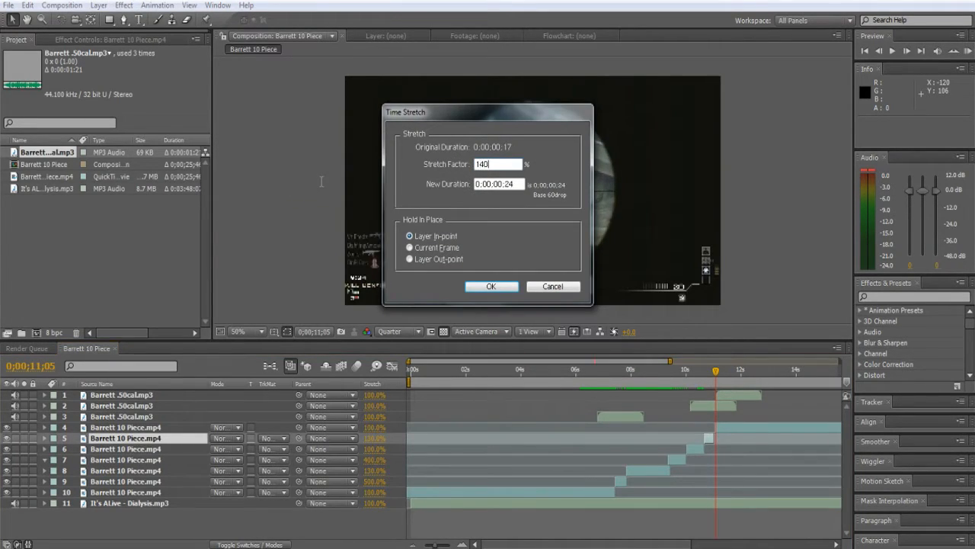
pyautogui.click(490, 287)
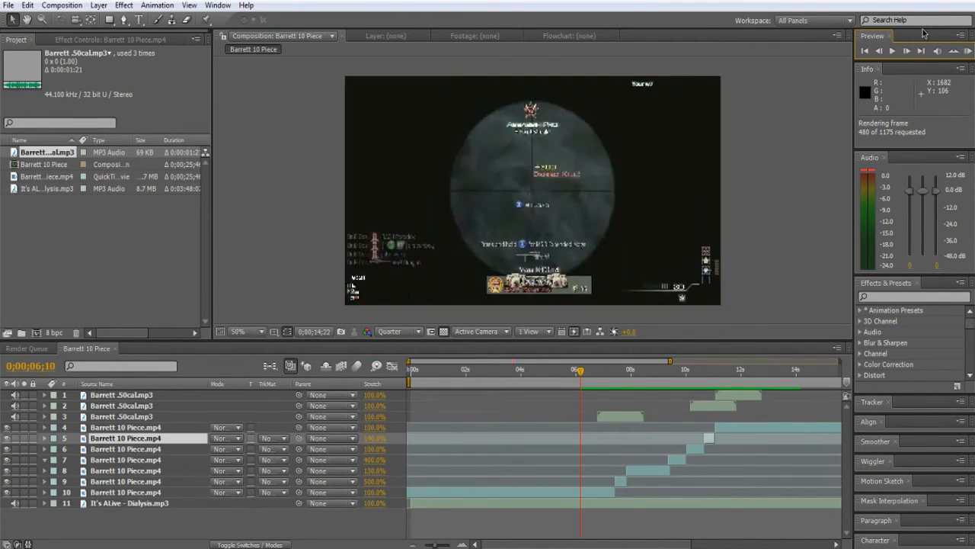
pyautogui.click(891, 52)
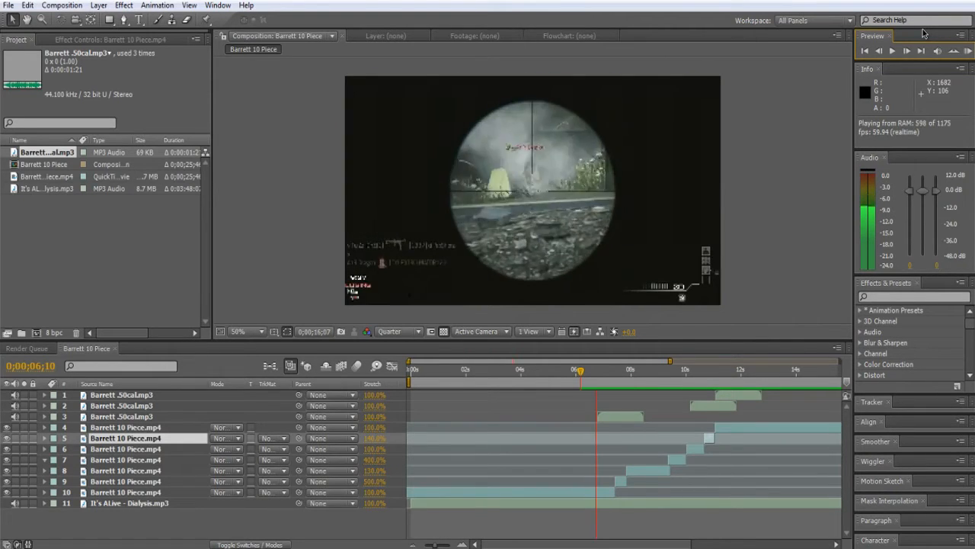